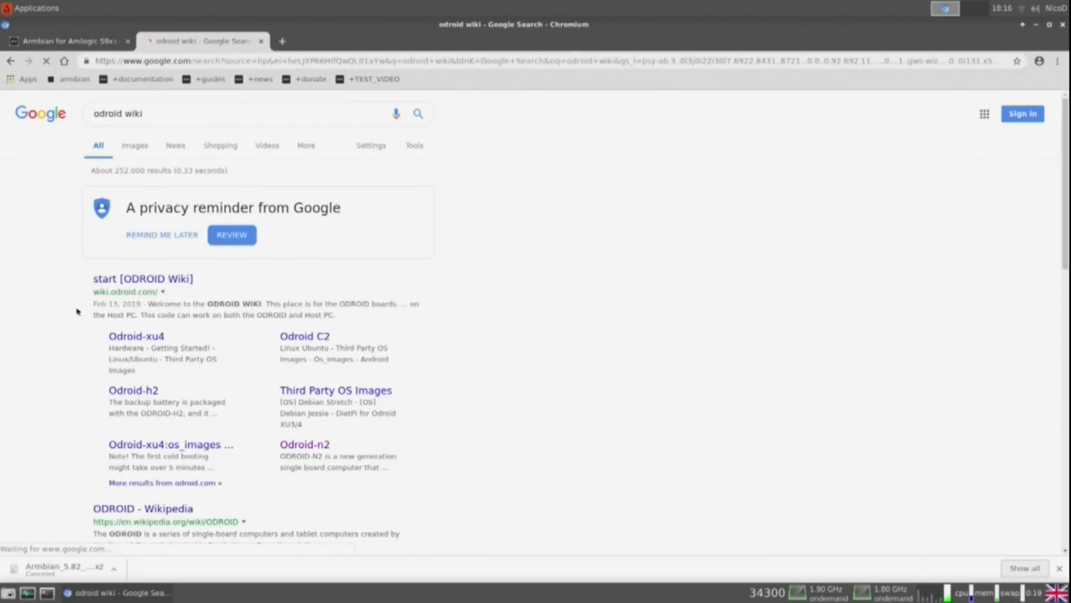
mouse_move(492, 442)
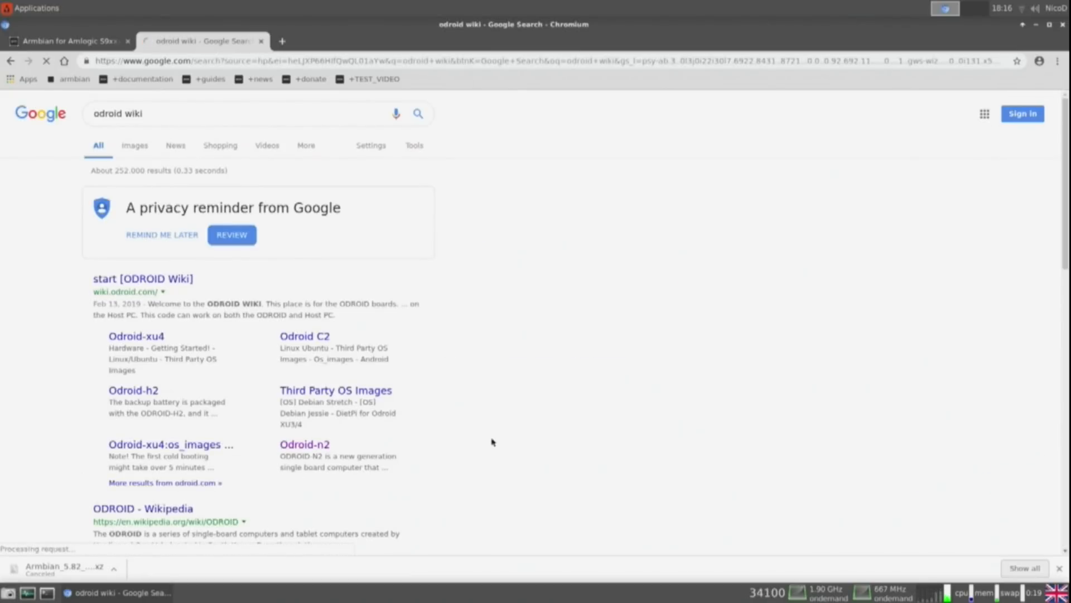
Open the ODROID-N2 wiki page, its Ubuntu images, and the 20190325 MATE release note.
left_click(304, 443)
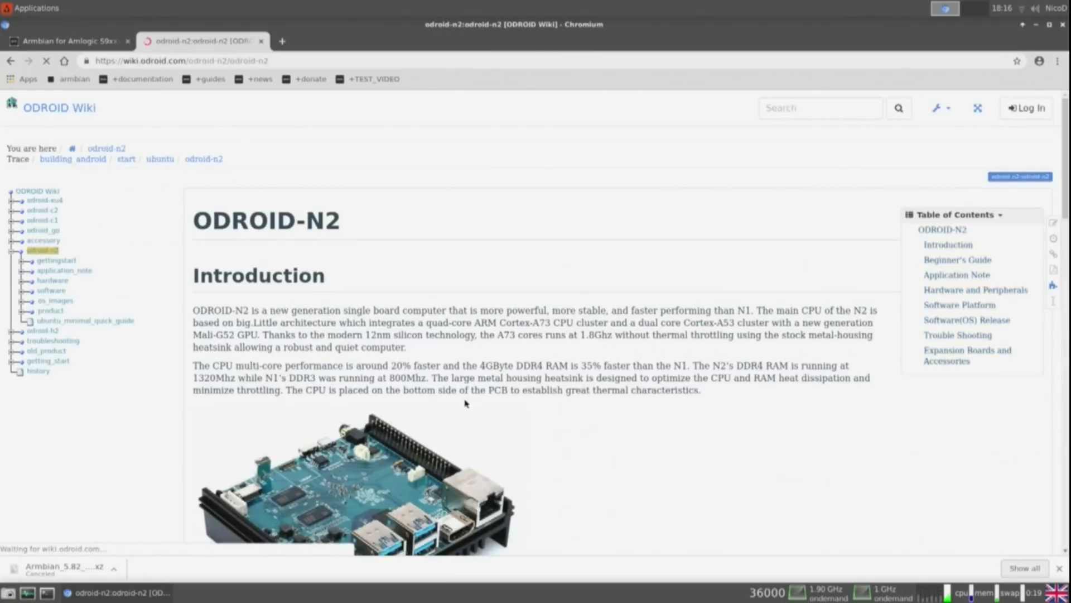
scroll("down", 3)
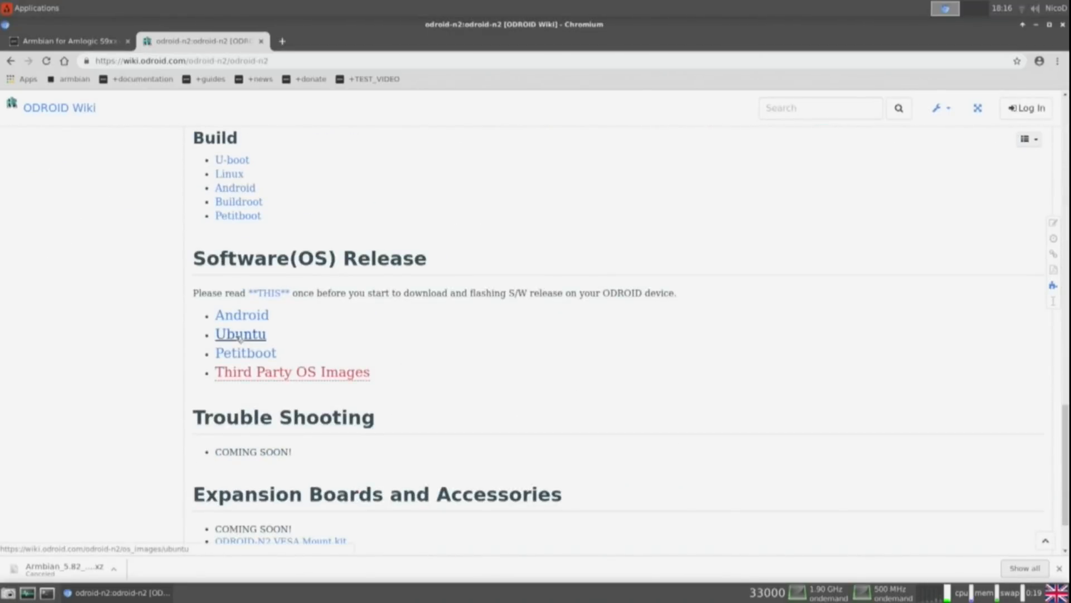
left_click(240, 333)
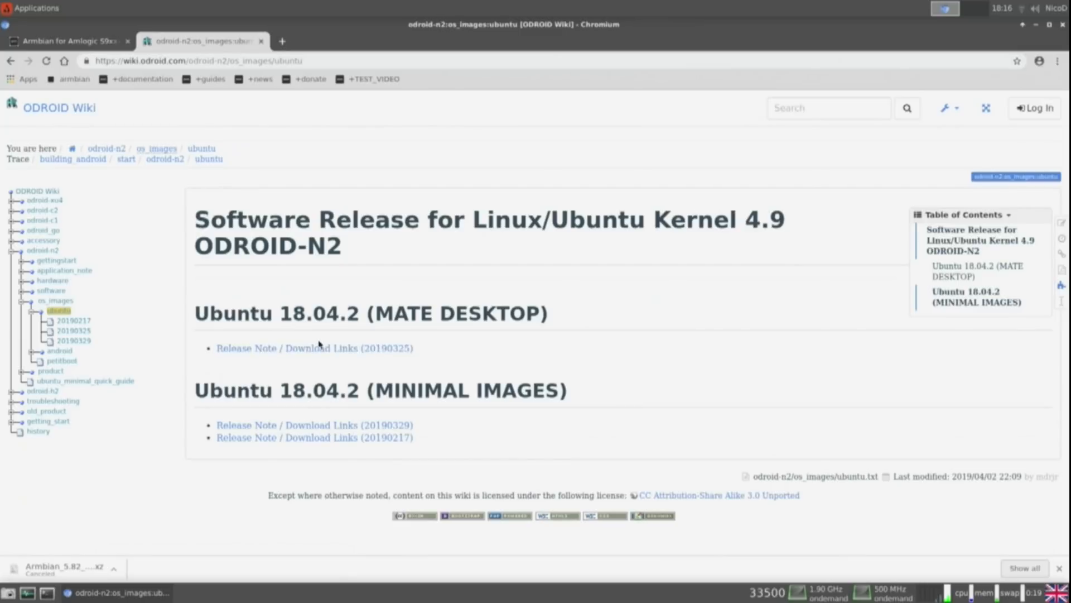
left_click(314, 348)
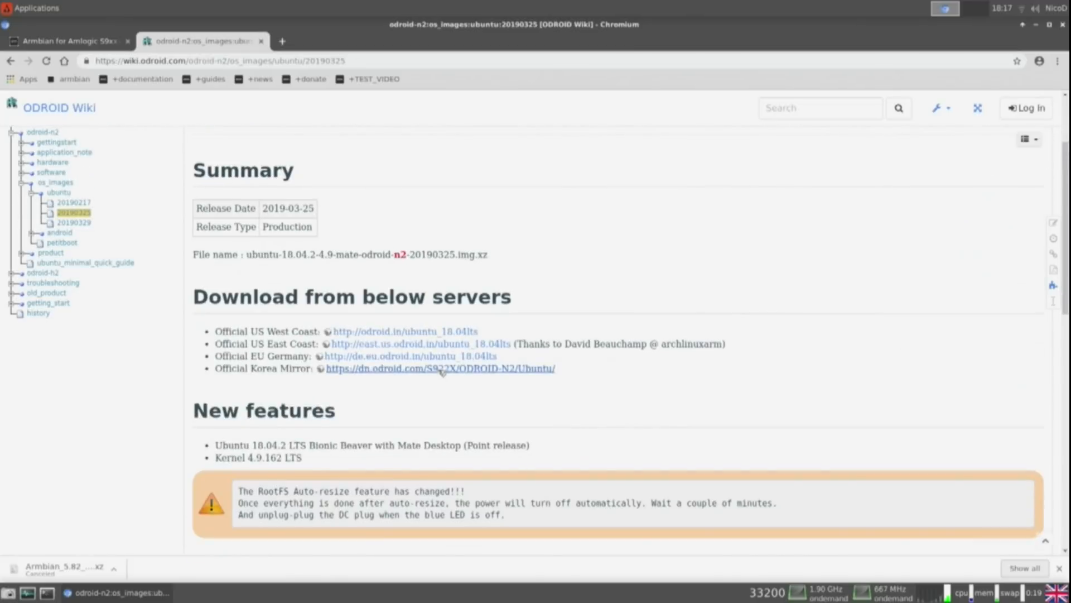
Check the US West Coast download server, then return to the 20190325 release note.
left_click(441, 368)
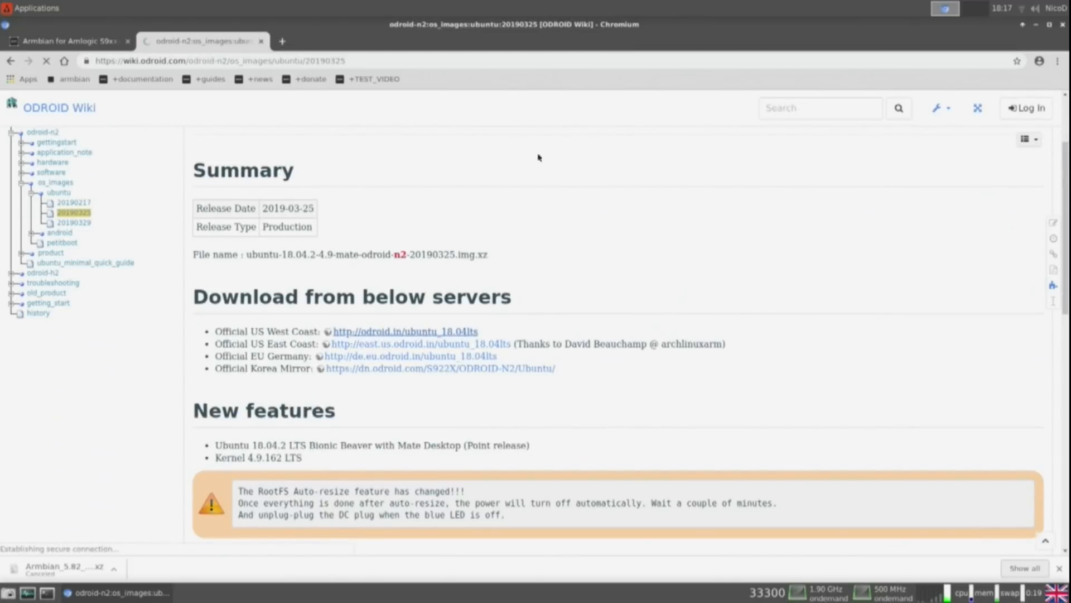
left_click(404, 331)
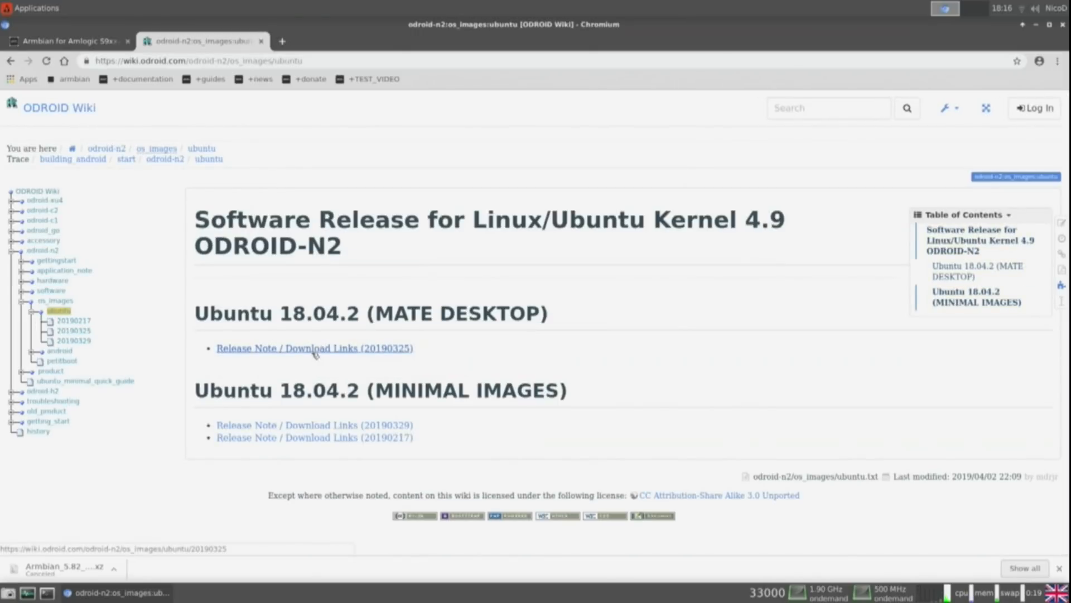
left_click(314, 347)
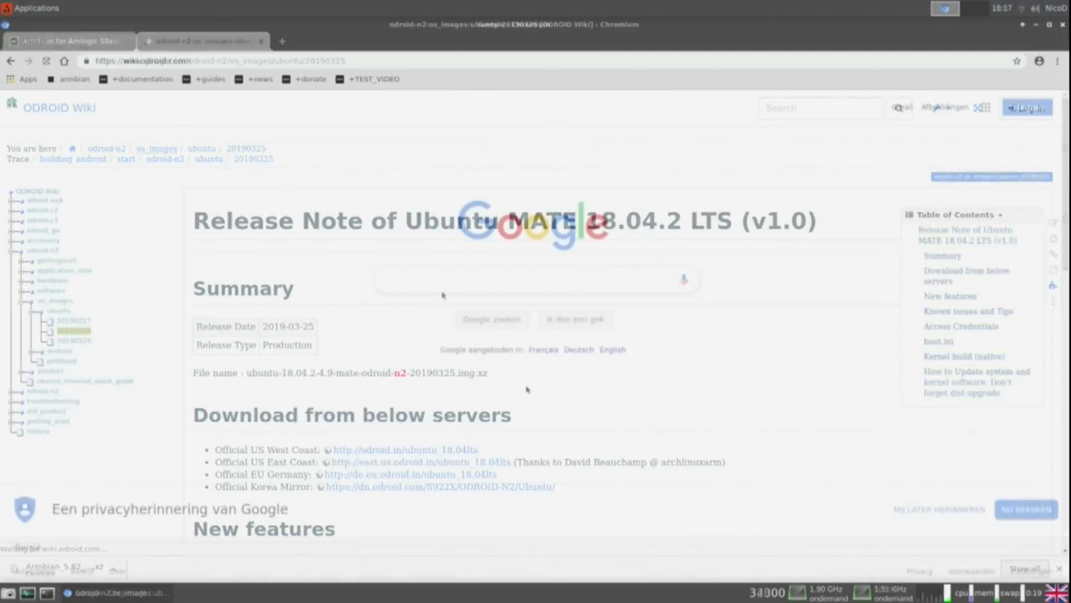
Search Google for 'odroid forum' and open the ODROID Forums index.
type("odroid for")
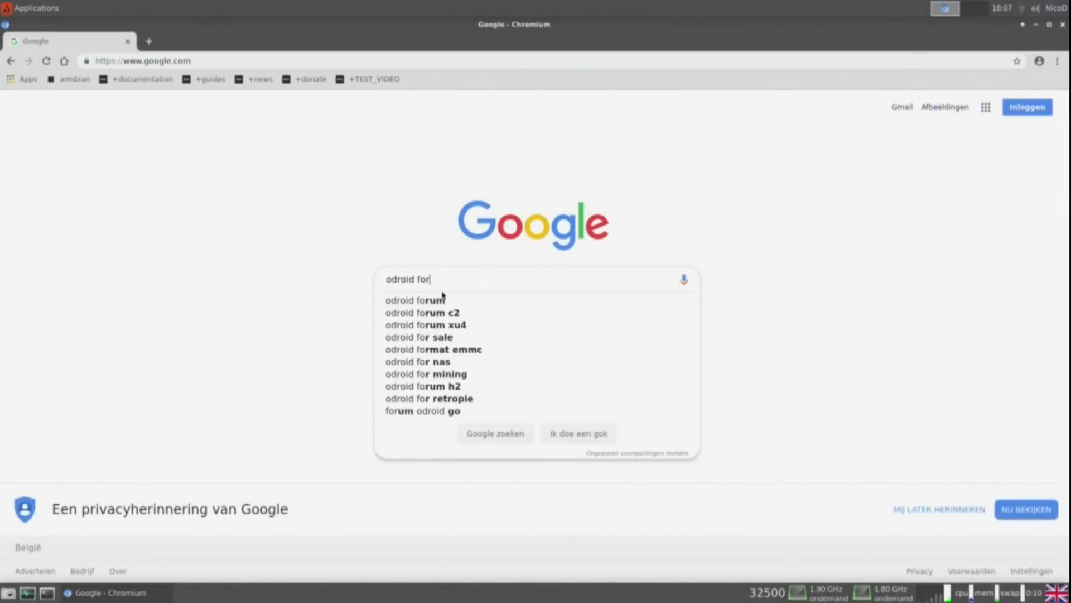
left_click(414, 300)
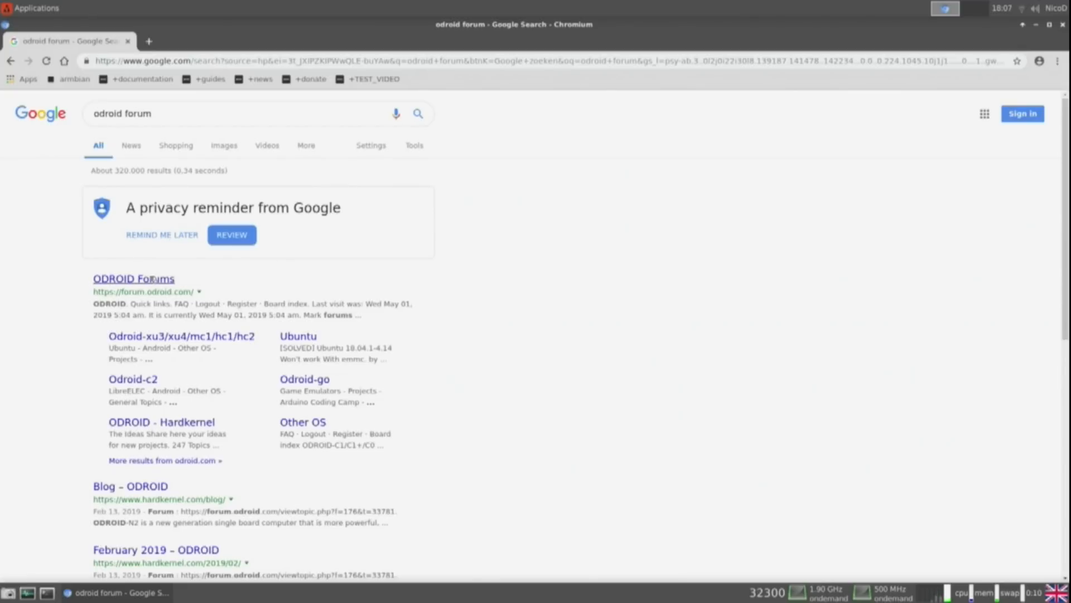
left_click(133, 279)
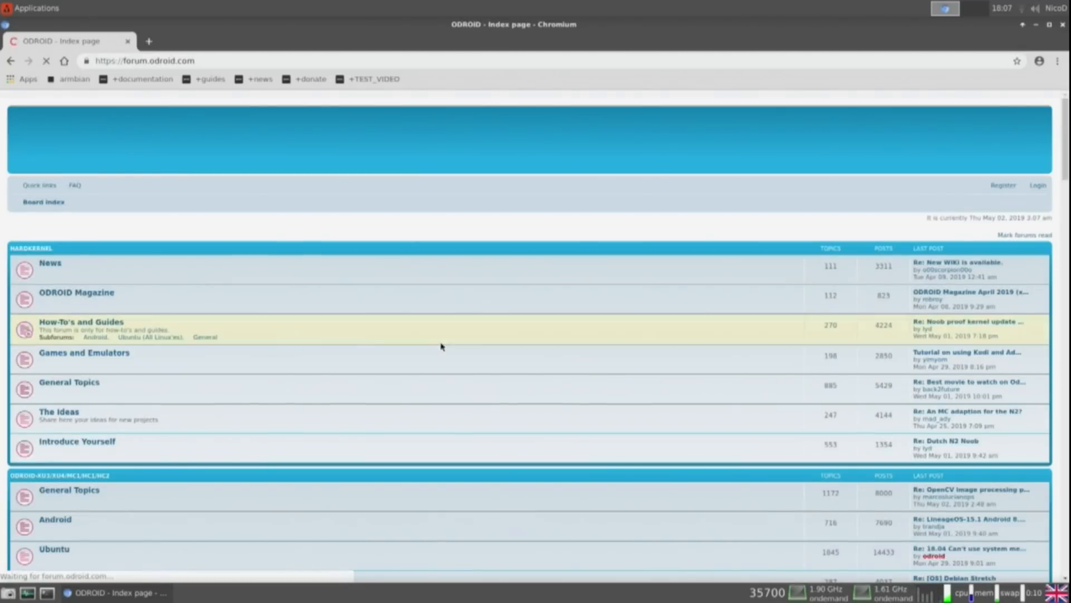
scroll("down", 3)
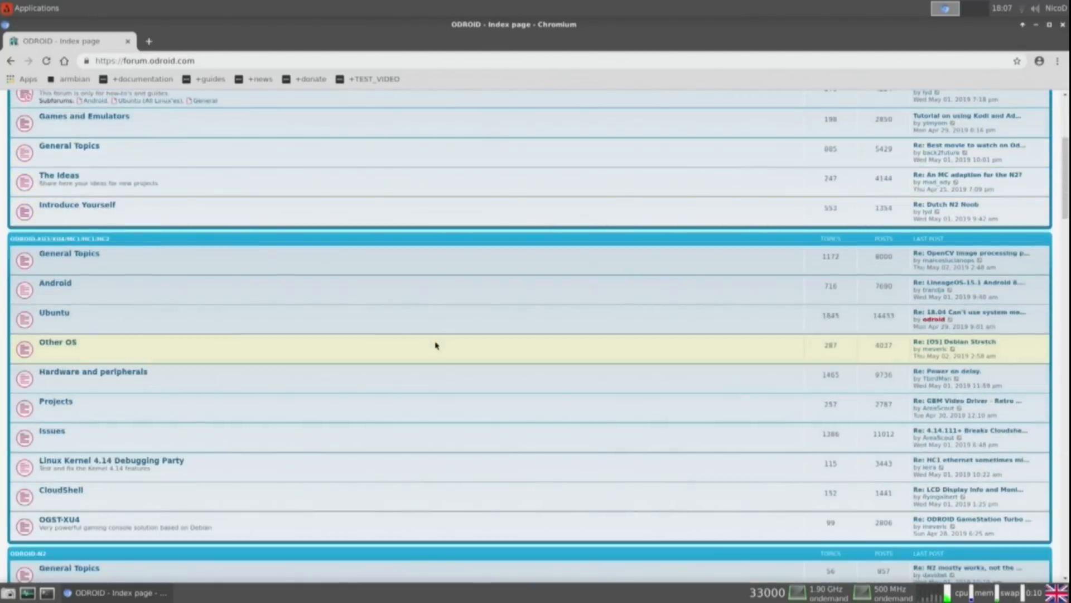
scroll("down", 3)
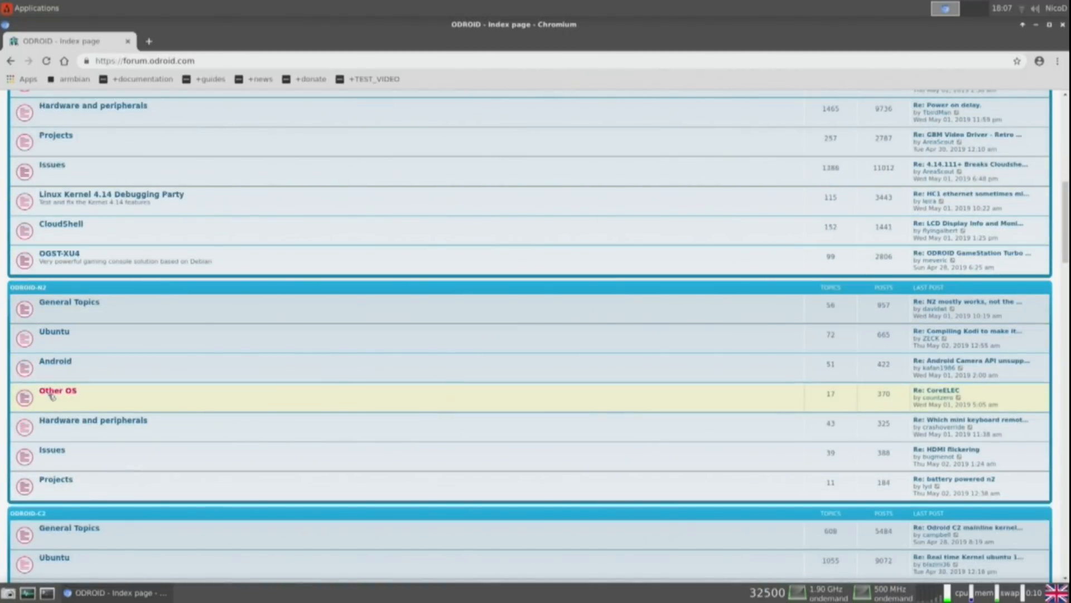
Open the ODROID-N2 Other OS board and the Debian Stretch for ODROID N2 image link.
left_click(58, 390)
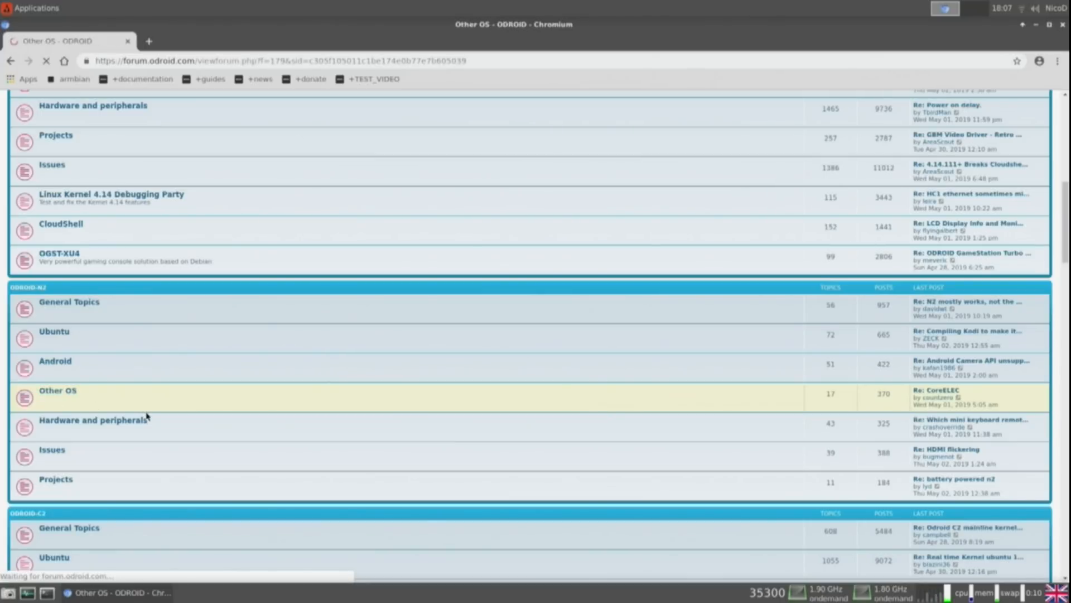
left_click(57, 390)
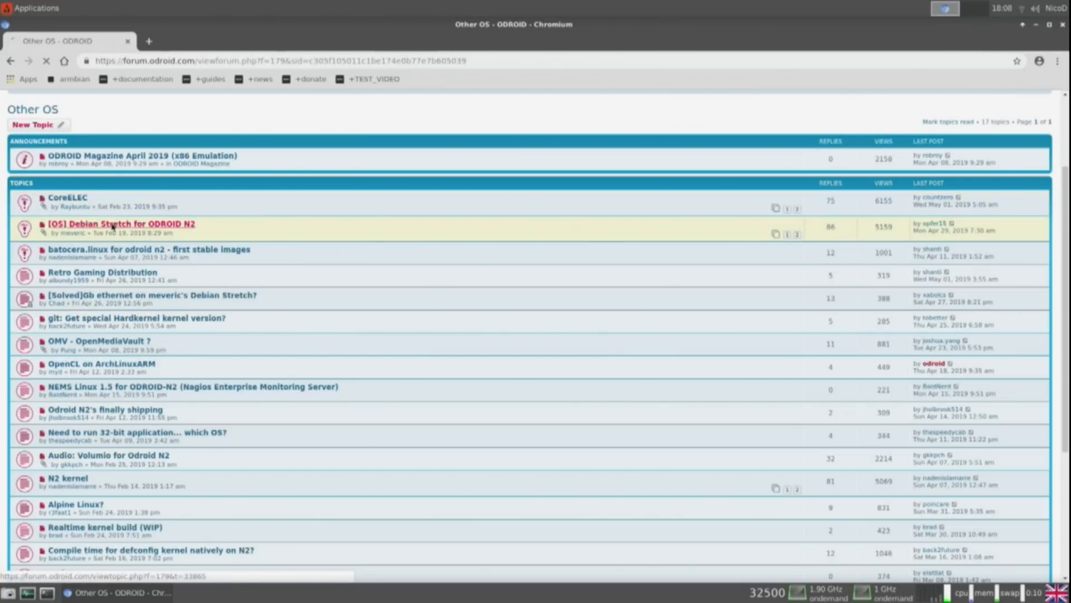
left_click(129, 223)
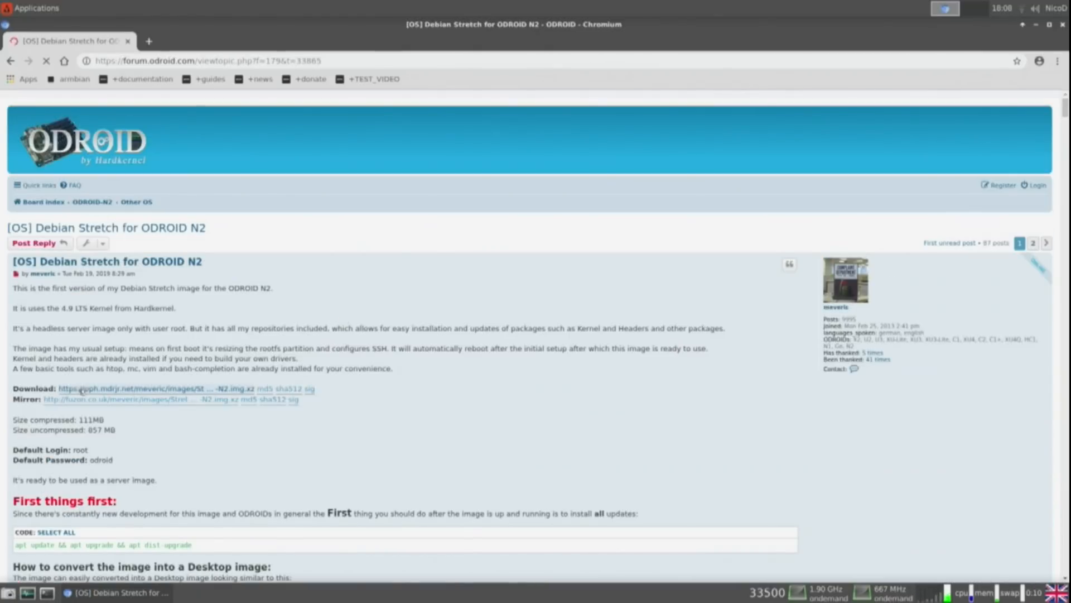
mouse_move(137, 389)
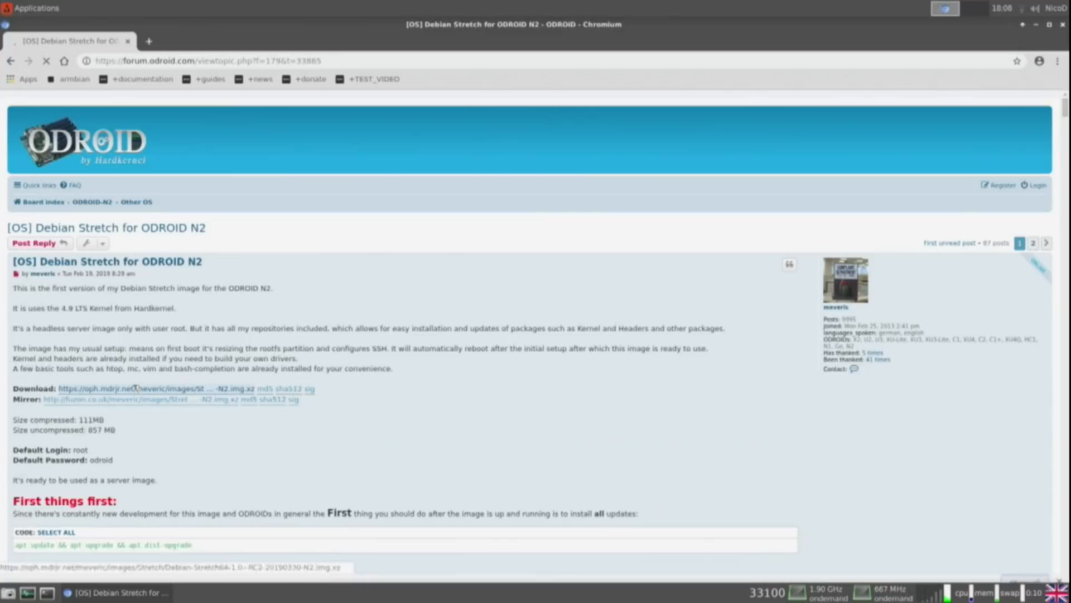
left_click(156, 388)
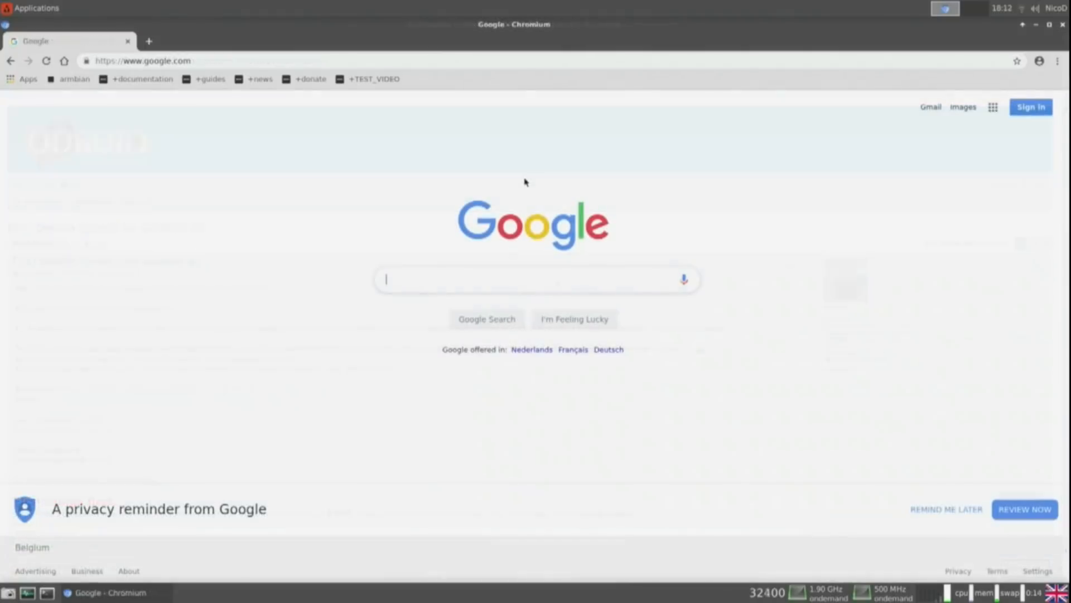
Search for the Armbian forum and open its TV boxes board.
type("armbian for")
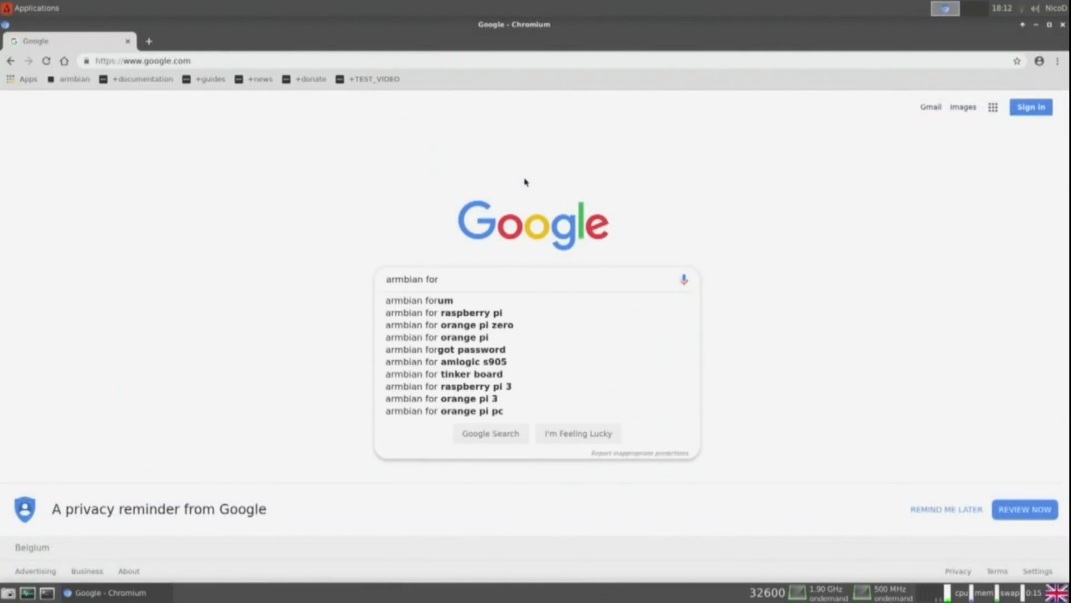
left_click(419, 301)
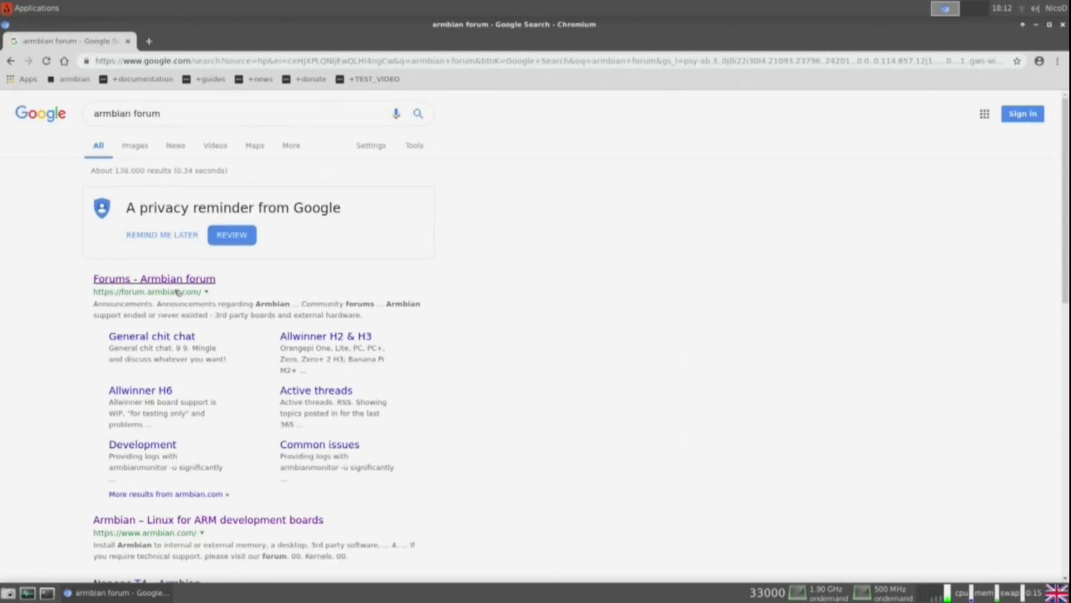
left_click(154, 277)
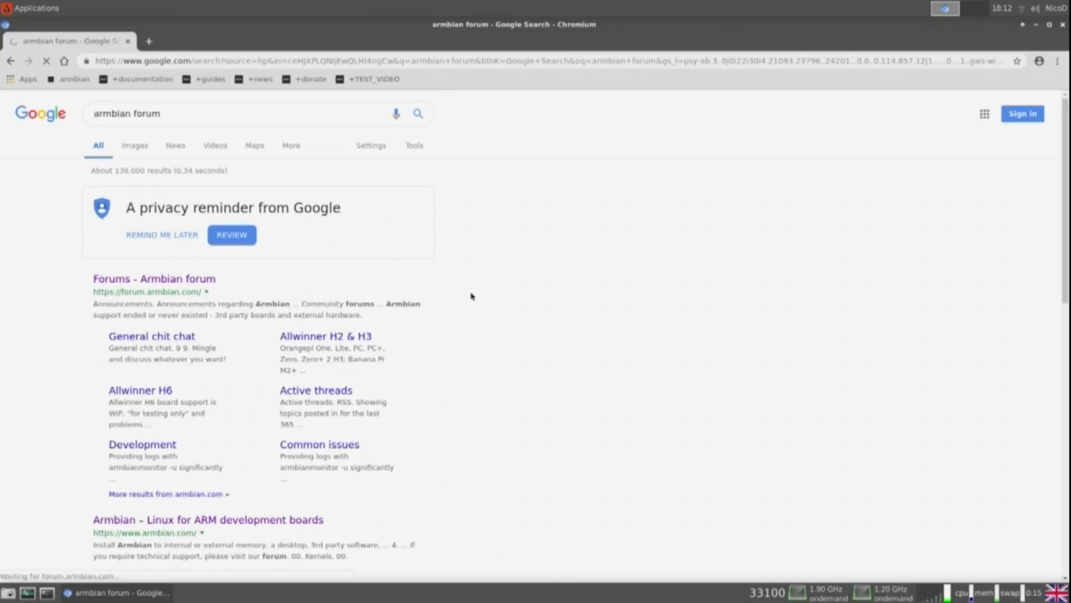
left_click(154, 278)
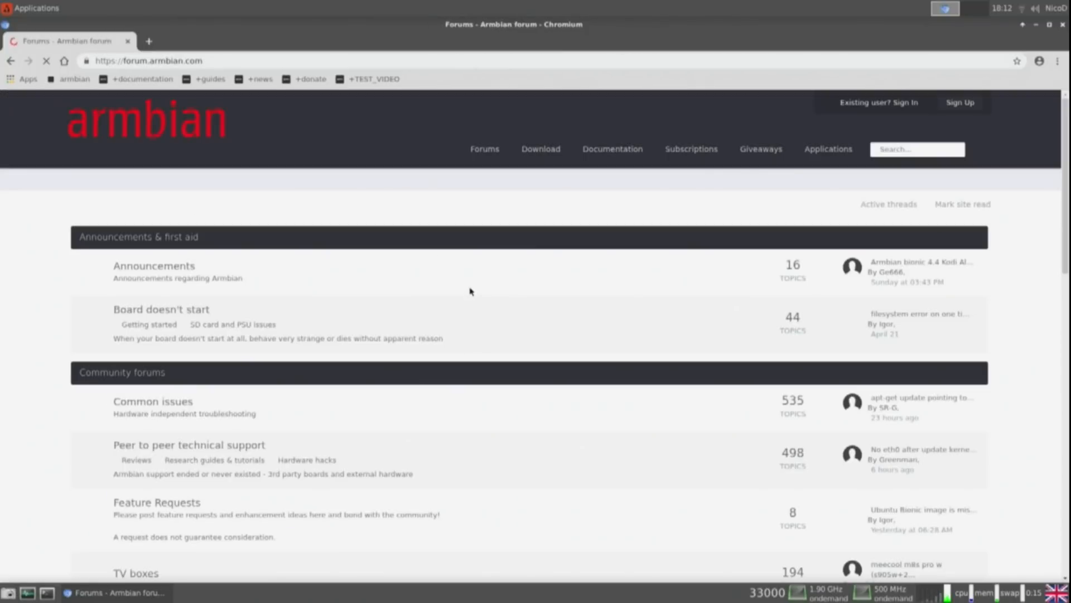
scroll("down", 3)
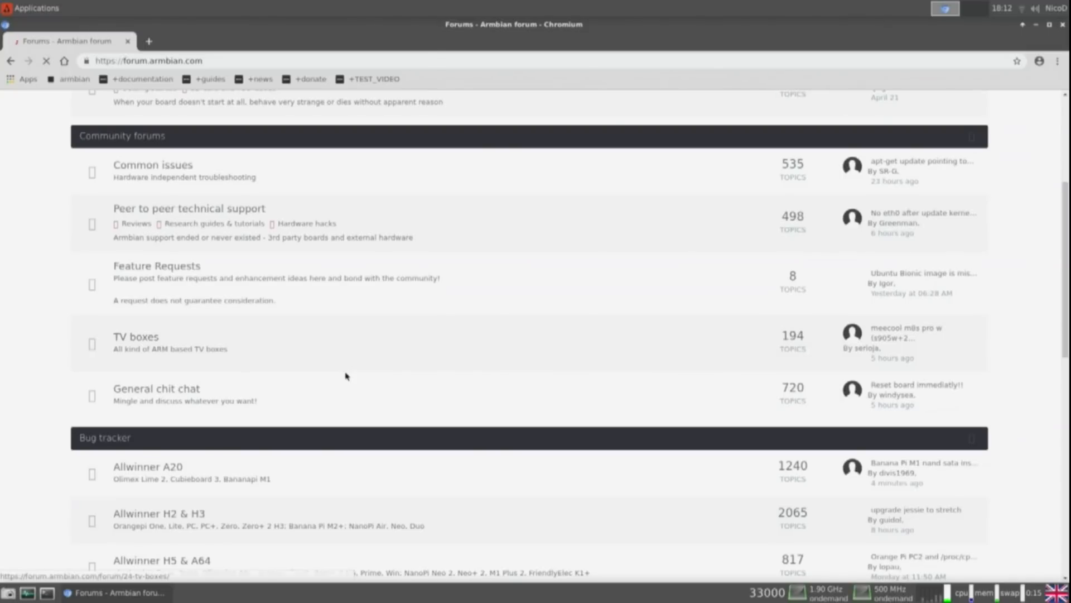
left_click(135, 336)
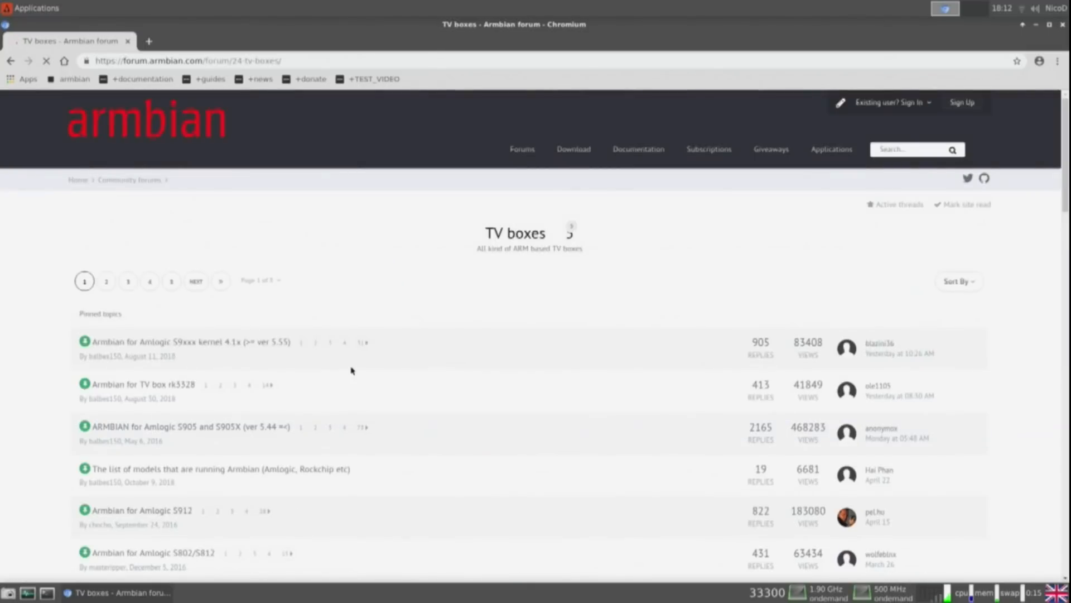
Open the Armbian for Amlogic S9xxx topic and follow its yadi.sk image link.
scroll("down", 3)
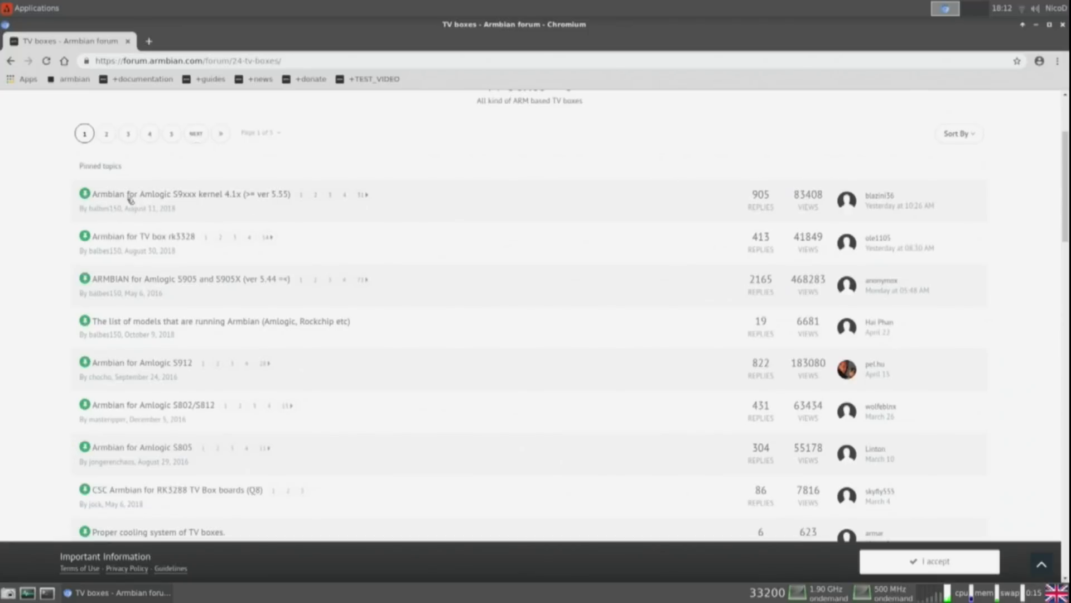
mouse_move(198, 198)
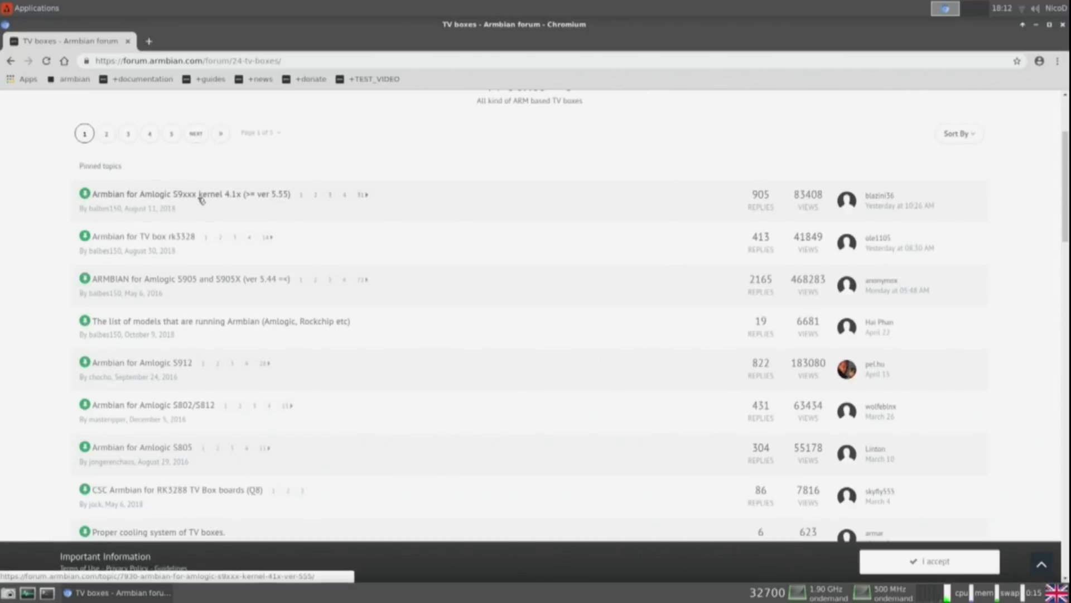
left_click(186, 194)
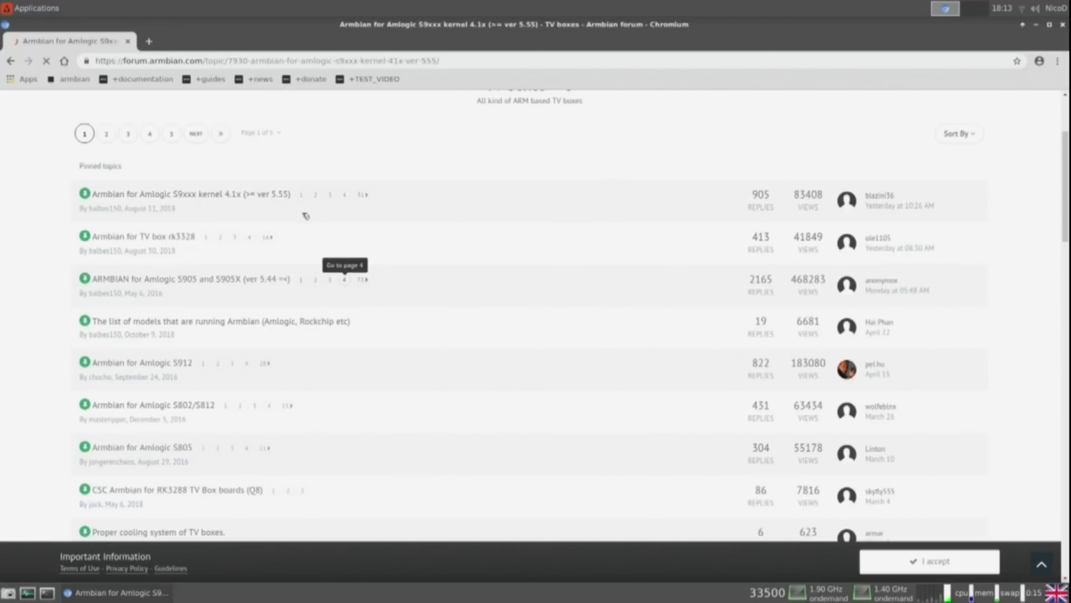
left_click(195, 194)
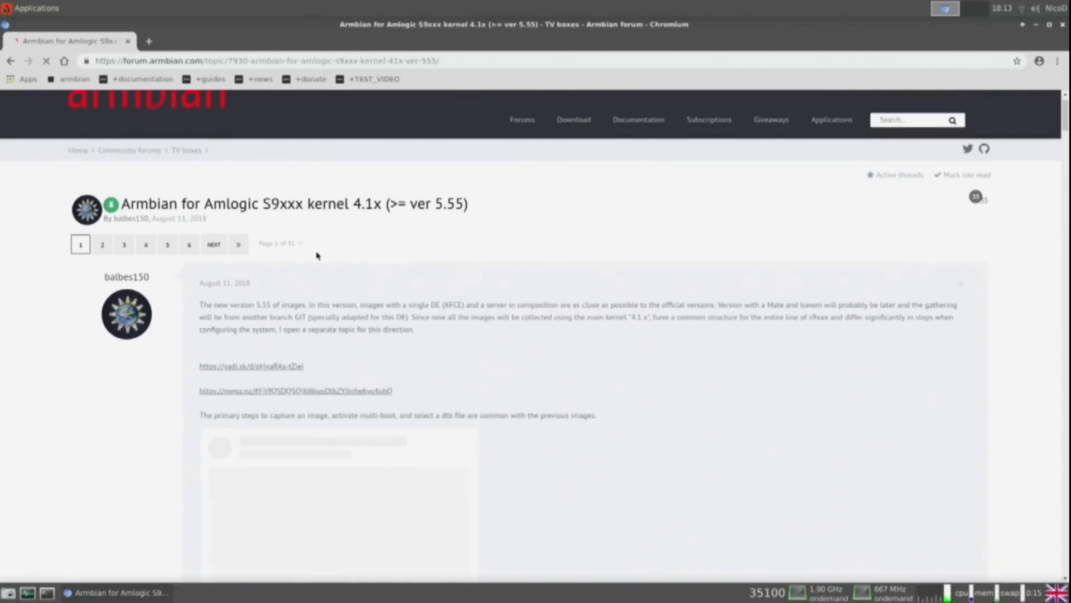
scroll("down", 3)
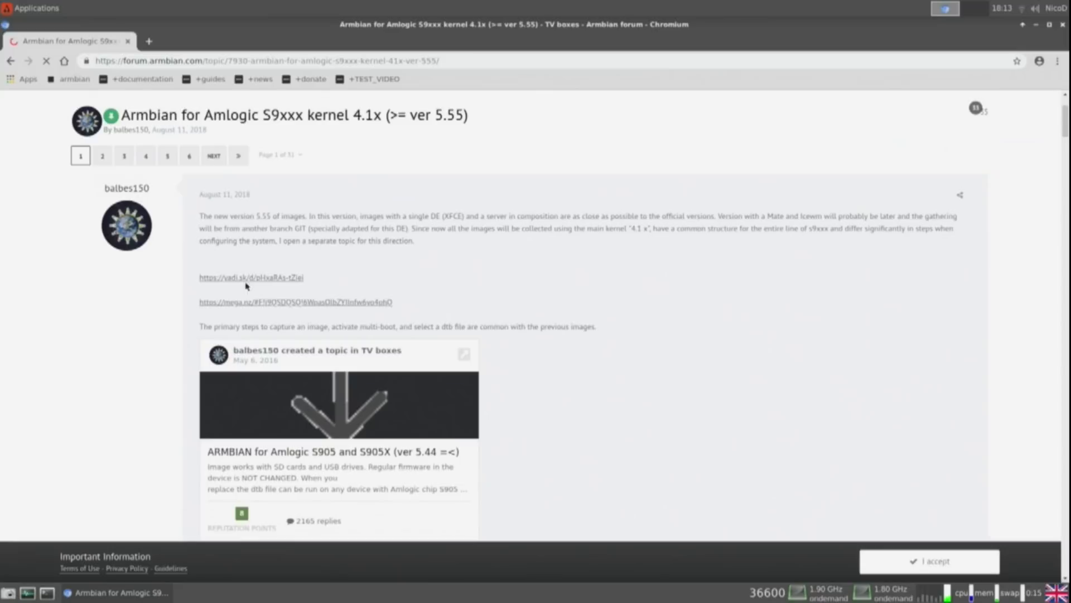
left_click(252, 277)
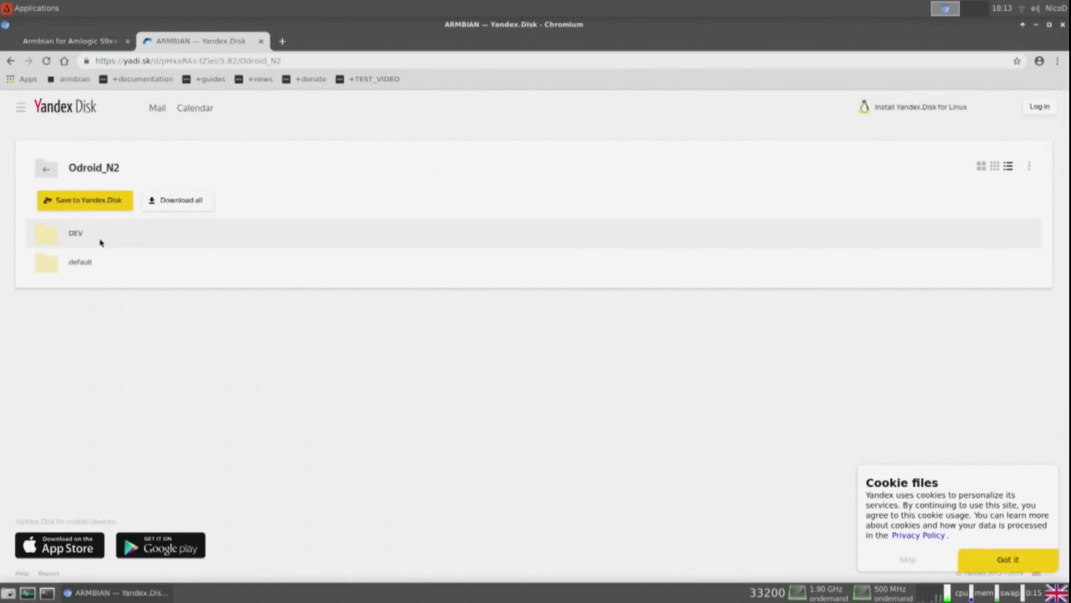
Open the DEV folder and download the Armbian 5.82 bionic desktop image.
double_click(76, 232)
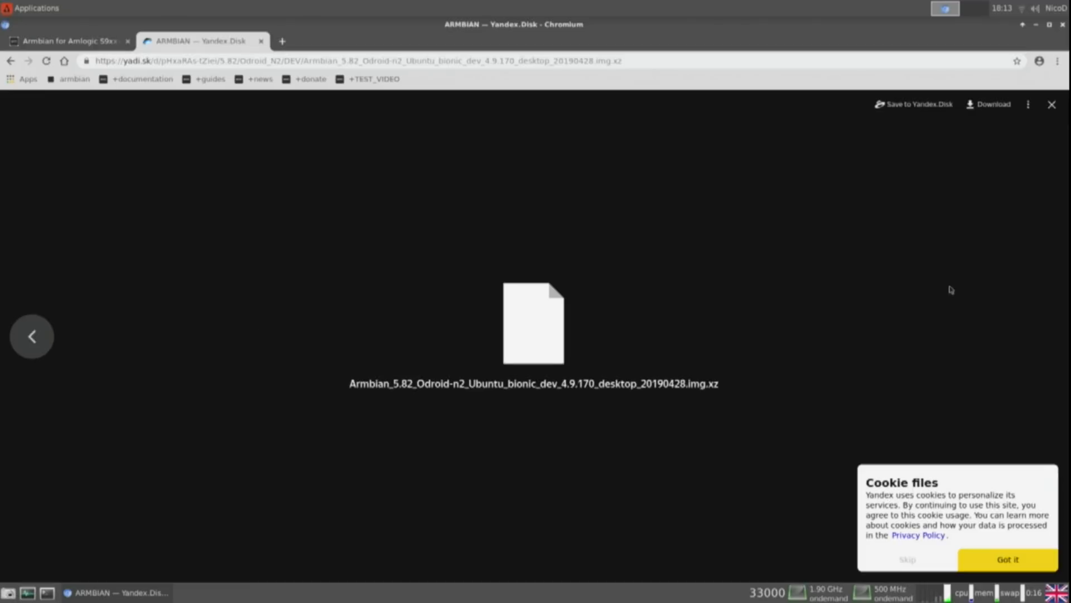
left_click(992, 103)
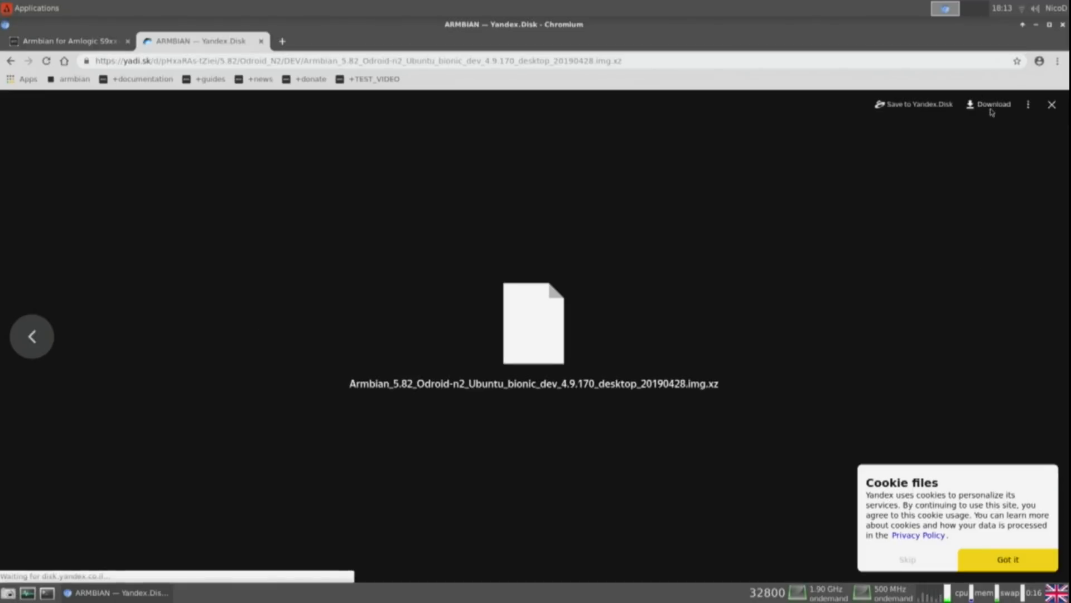
left_click(991, 104)
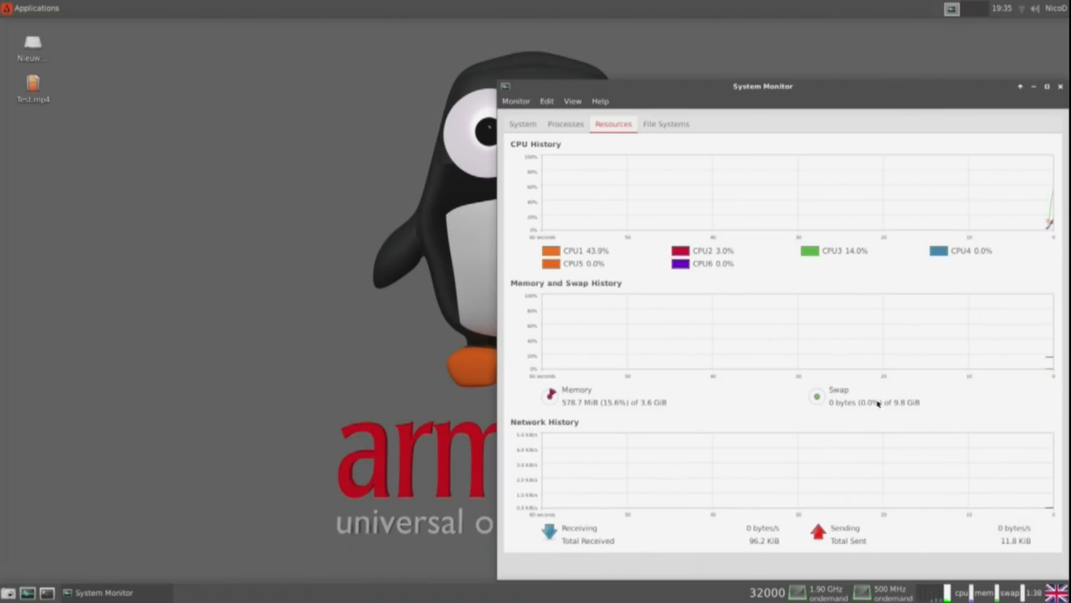
mouse_move(816, 396)
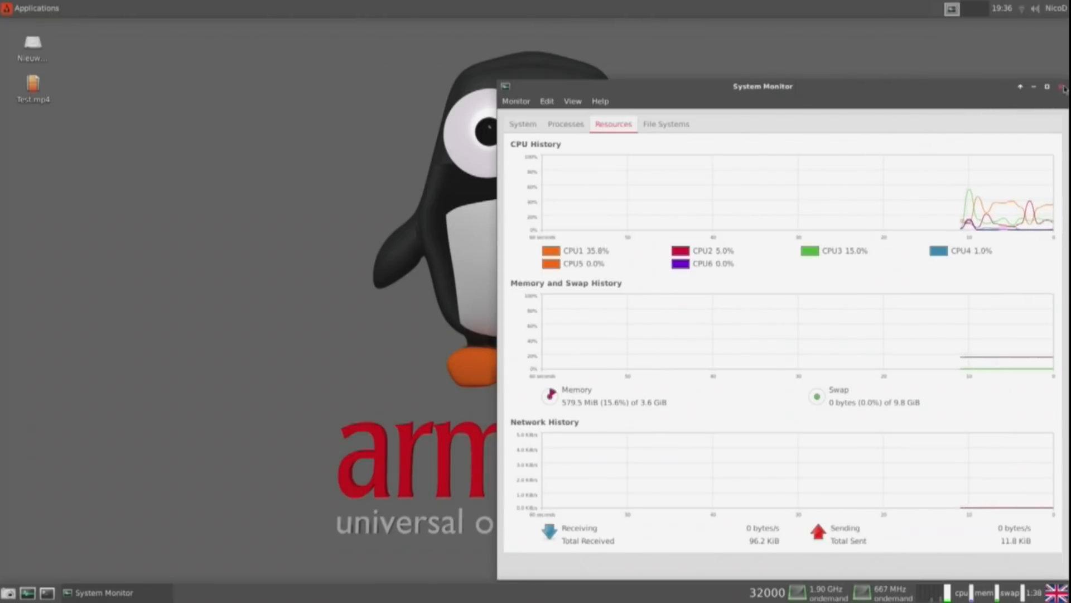
Close System Monitor and launch a web browser from the Applications menu.
left_click(1062, 86)
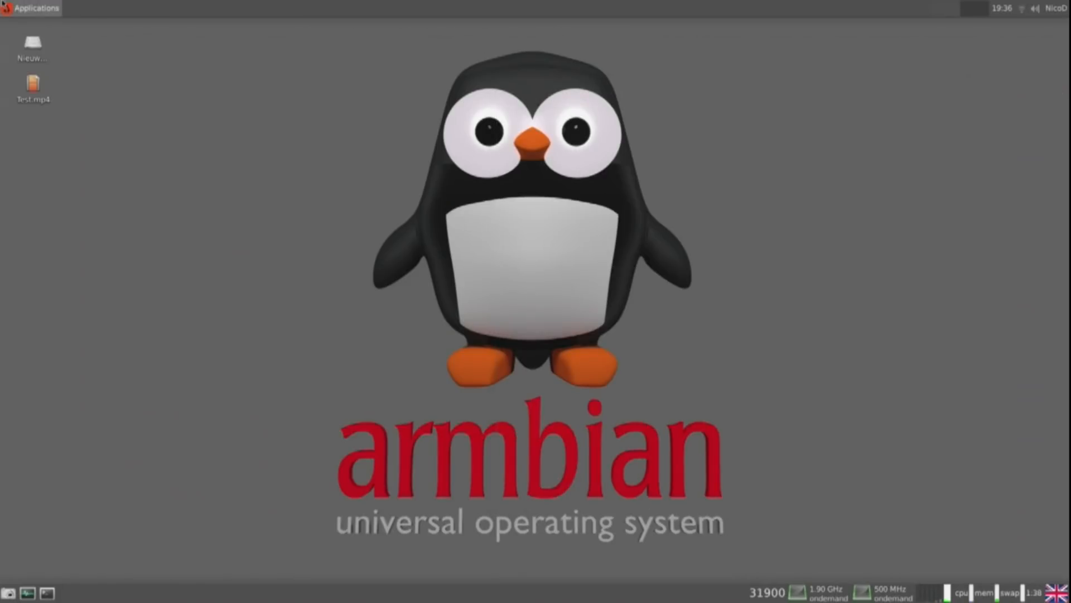
left_click(33, 7)
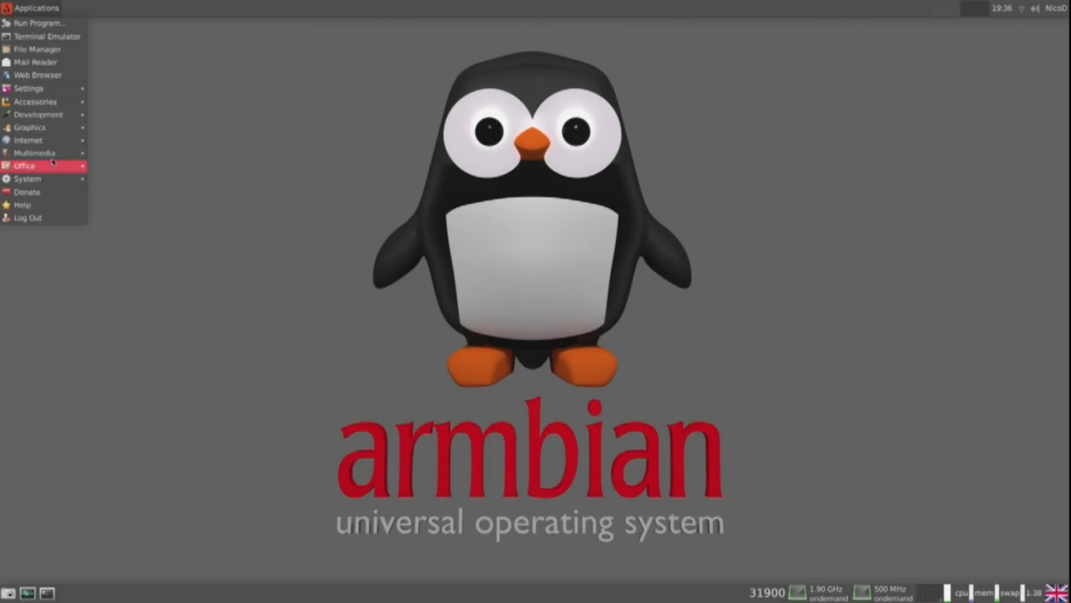
mouse_move(28, 140)
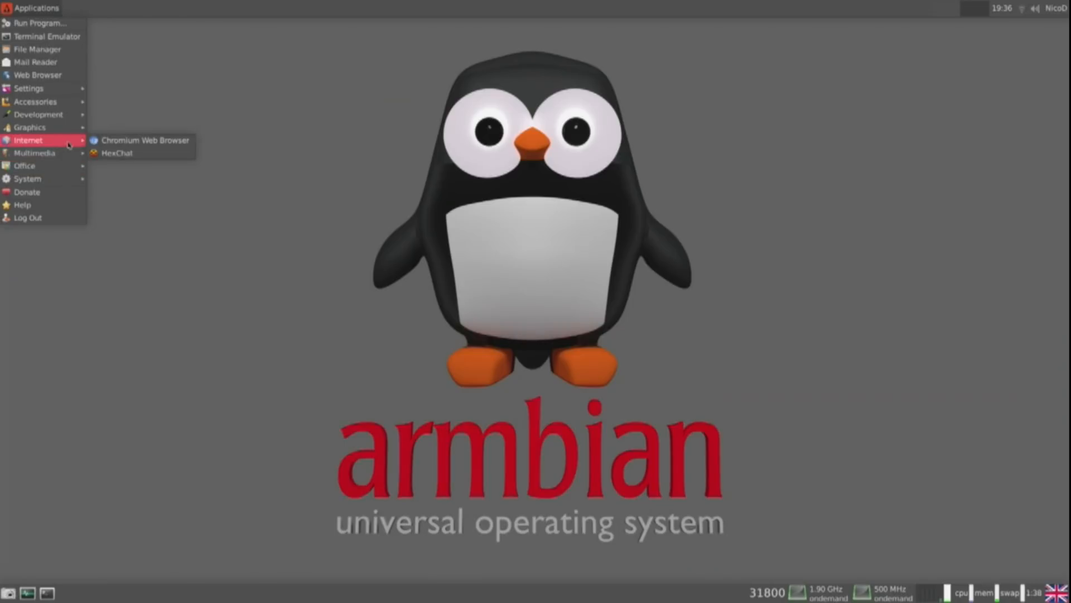
left_click(352, 235)
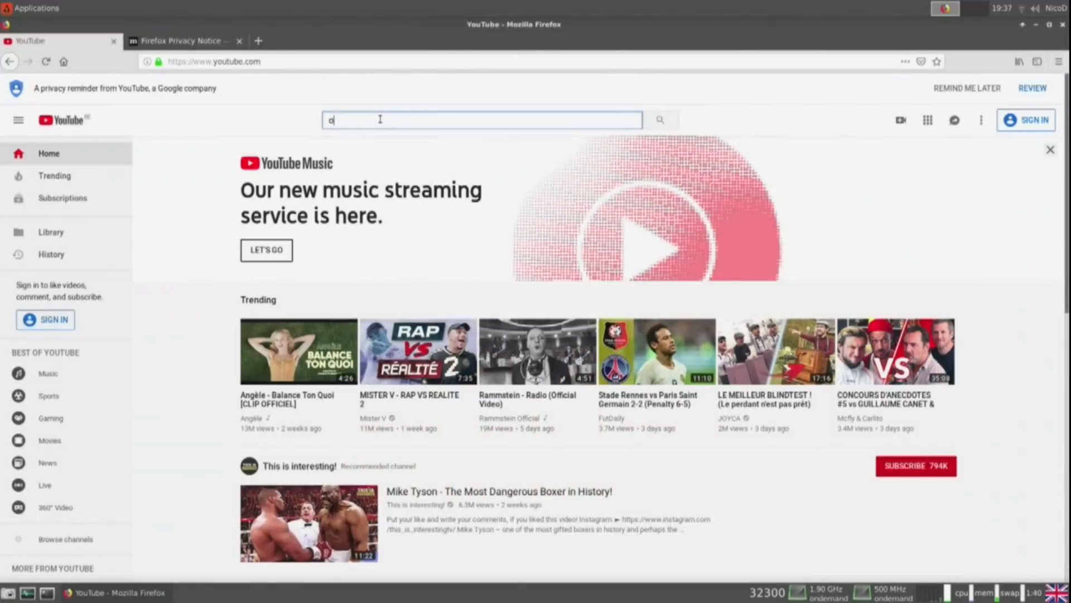
Search YouTube for 'On the Road' and open Episode 7 – The Long Haul.
type("n the road with nicod")
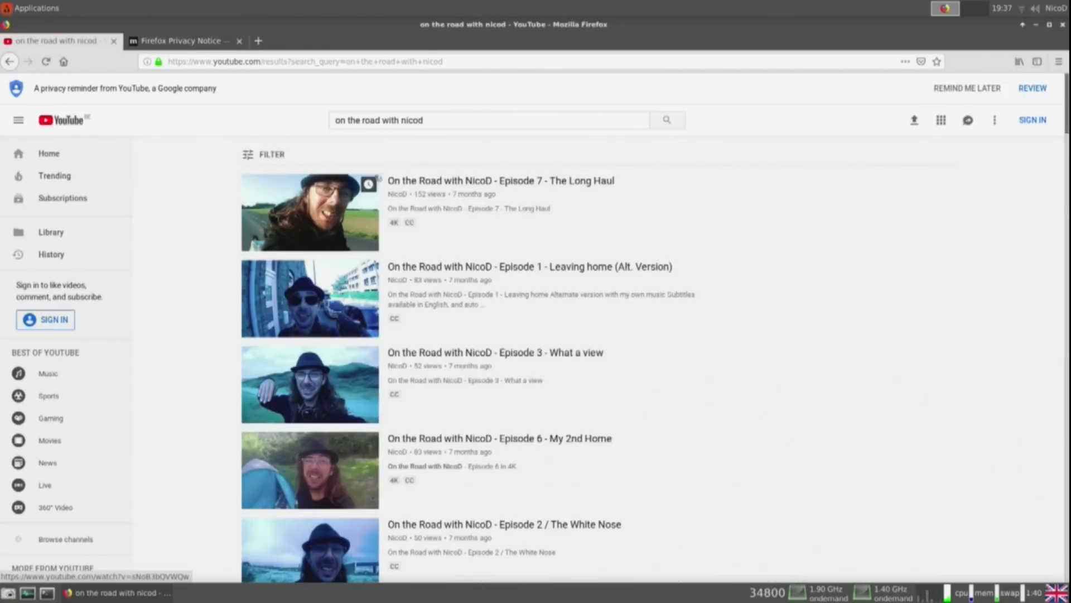
left_click(309, 212)
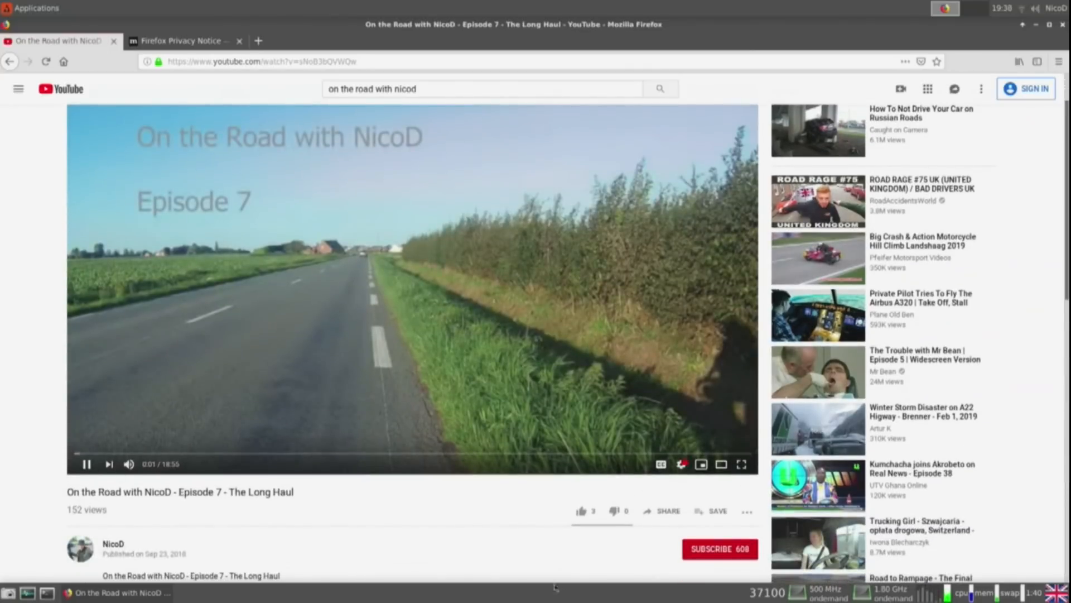
Watch Episode 7 fullscreen, seeking ahead at 1440p then 2160p, then close Firefox.
left_click(681, 465)
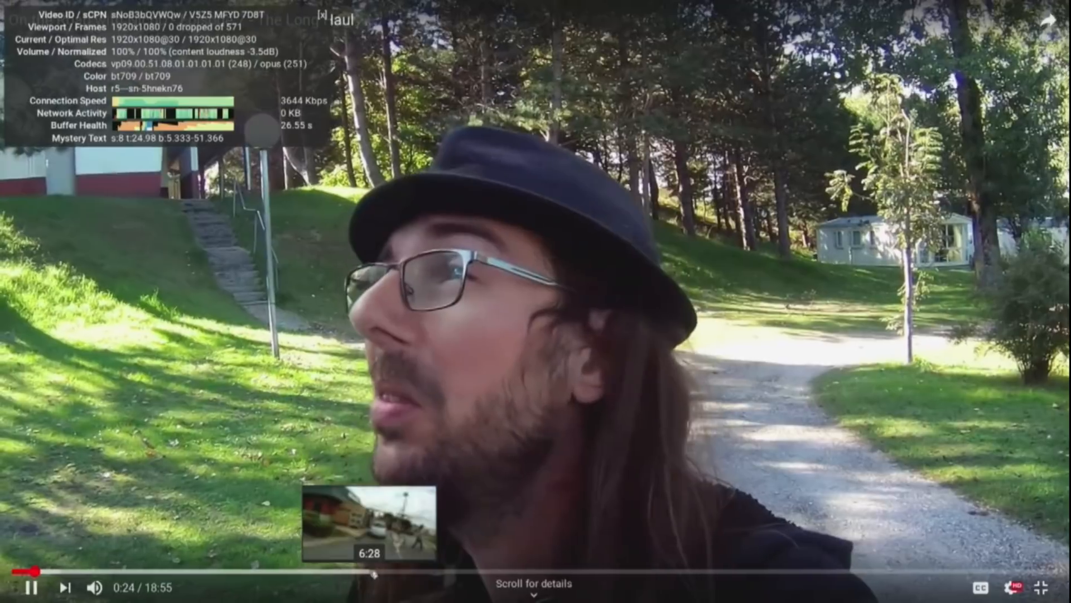
left_click(371, 572)
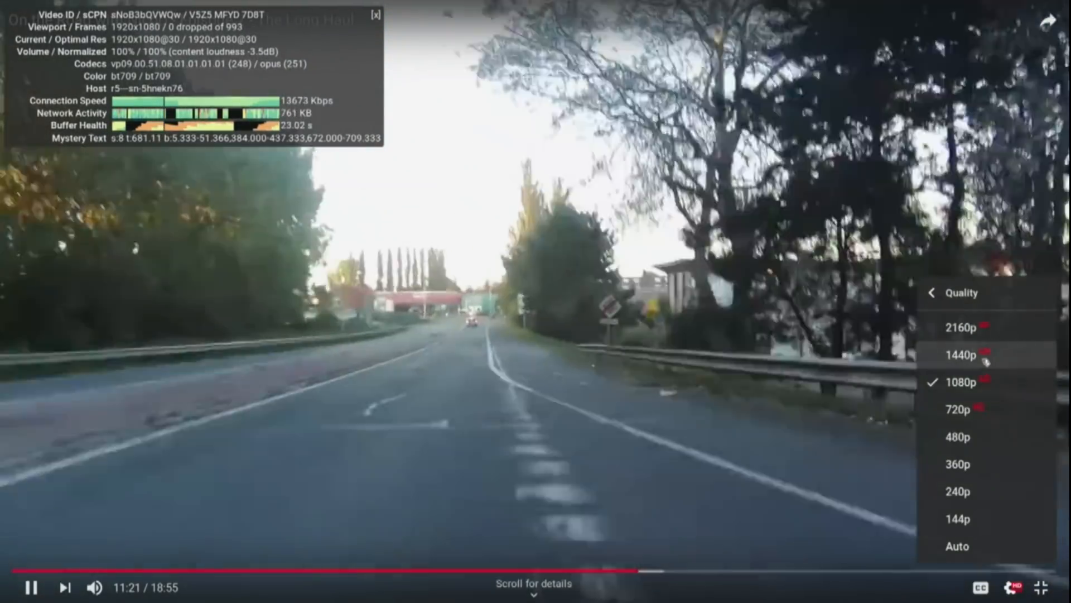
left_click(958, 355)
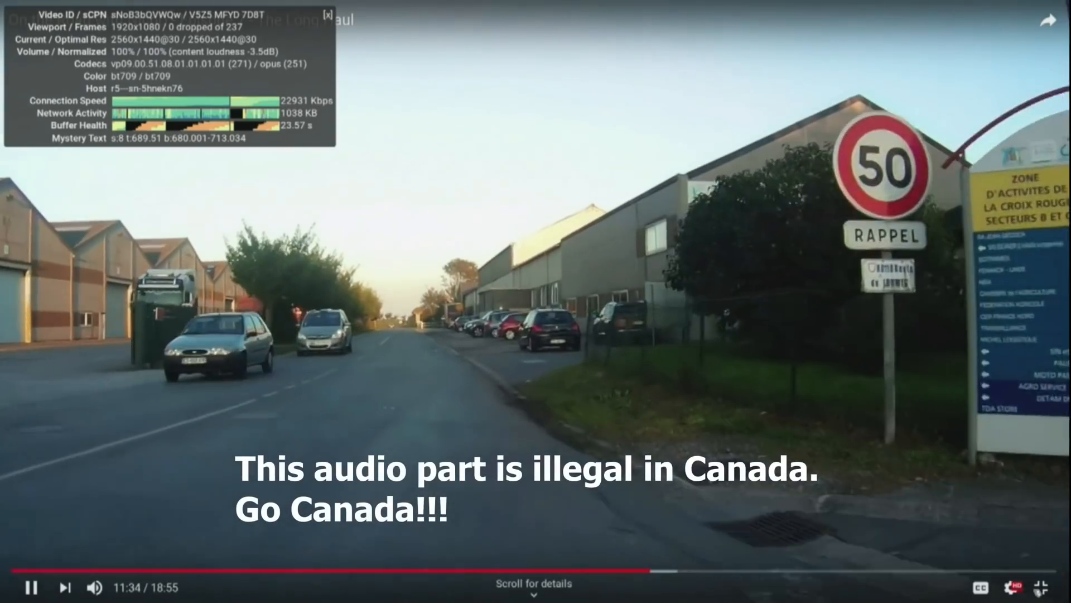
left_click(1041, 587)
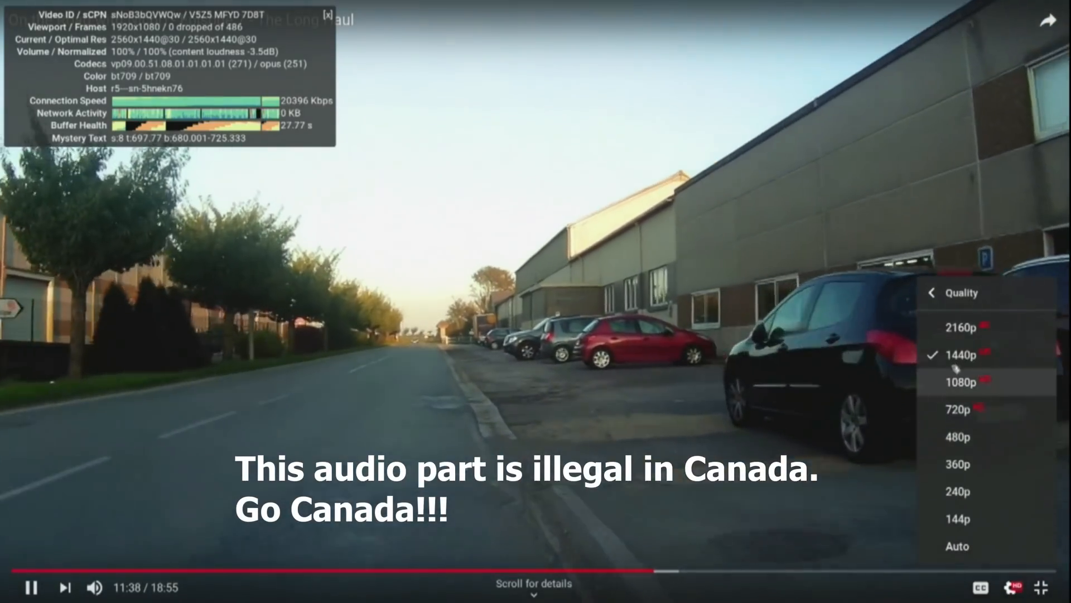
left_click(958, 382)
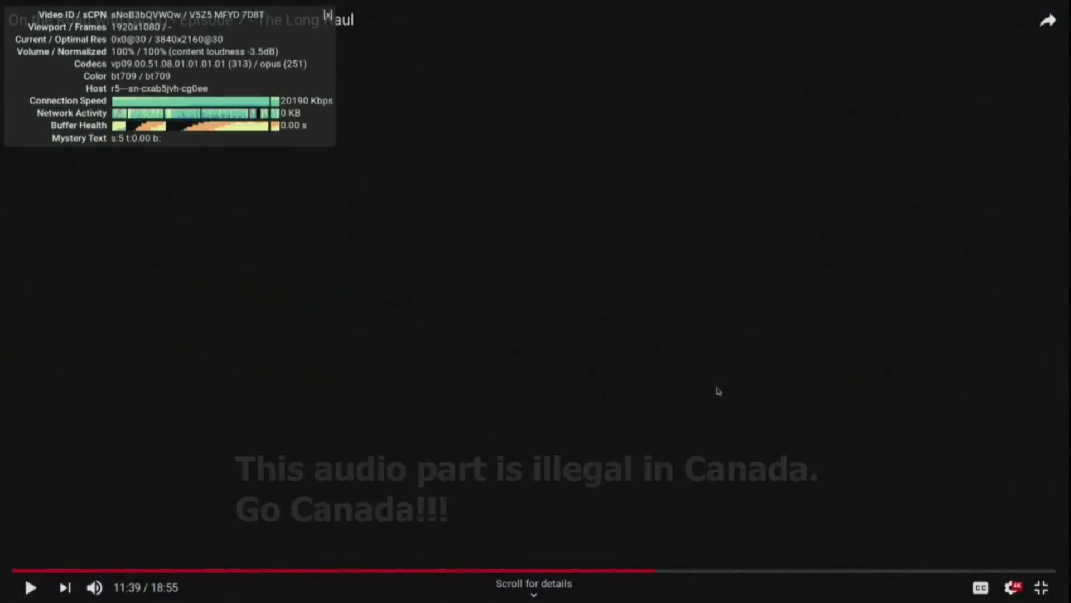
left_click(30, 588)
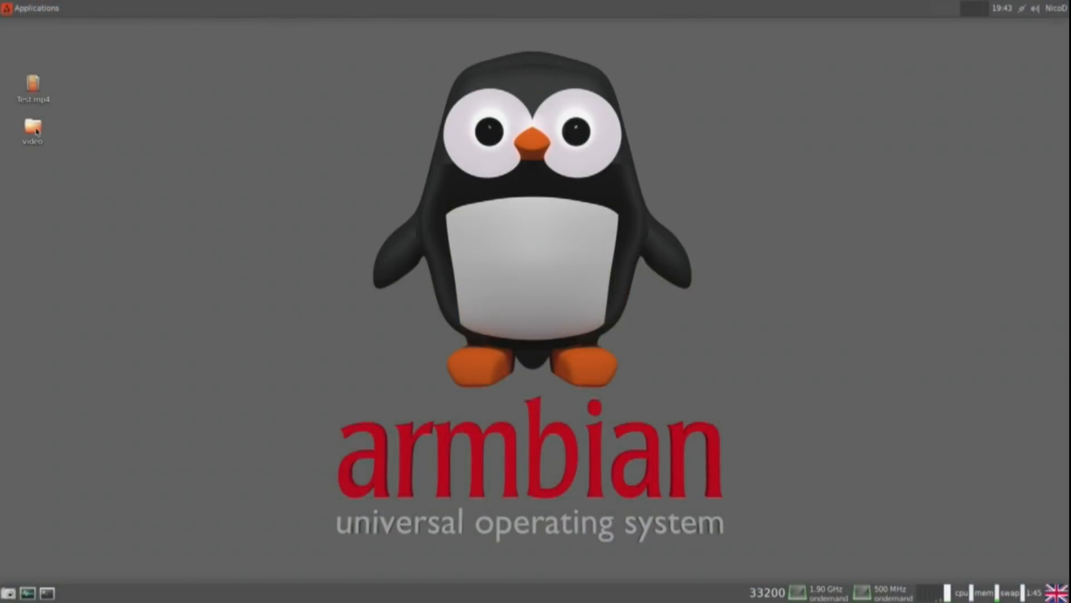
Open the video folder and play the sunflower test mp4.
double_click(31, 128)
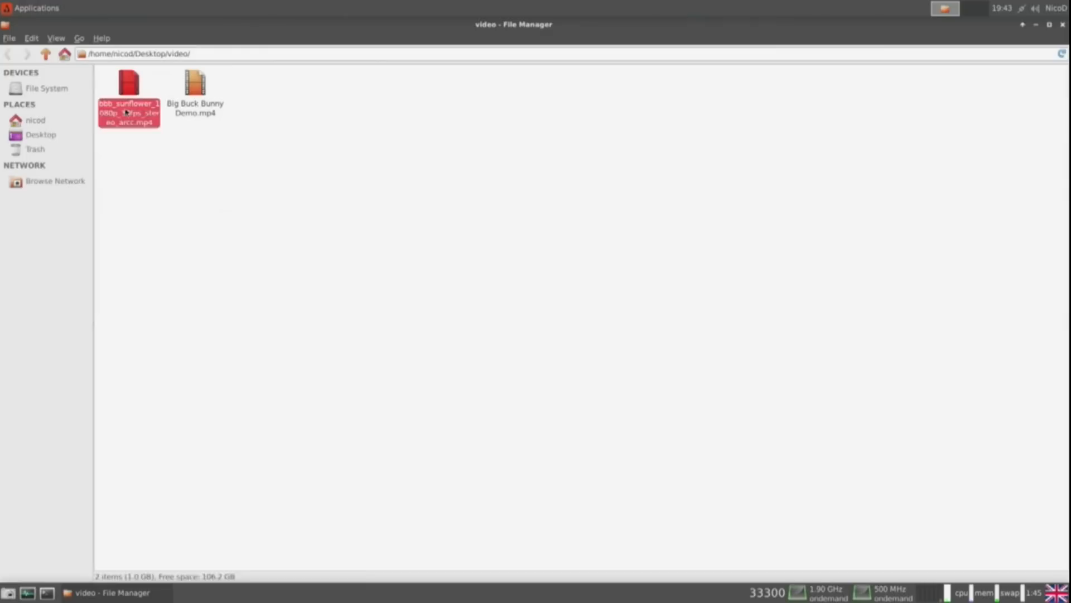
double_click(128, 92)
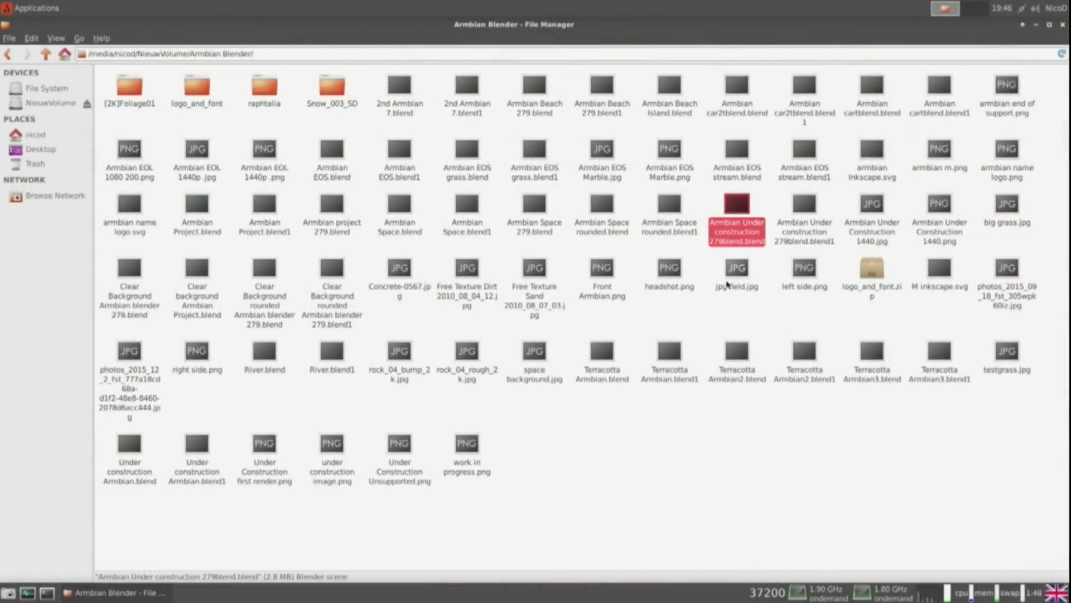
Open the under-construction .blend scene, preview it in Rendered shading, then return to Solid.
double_click(736, 218)
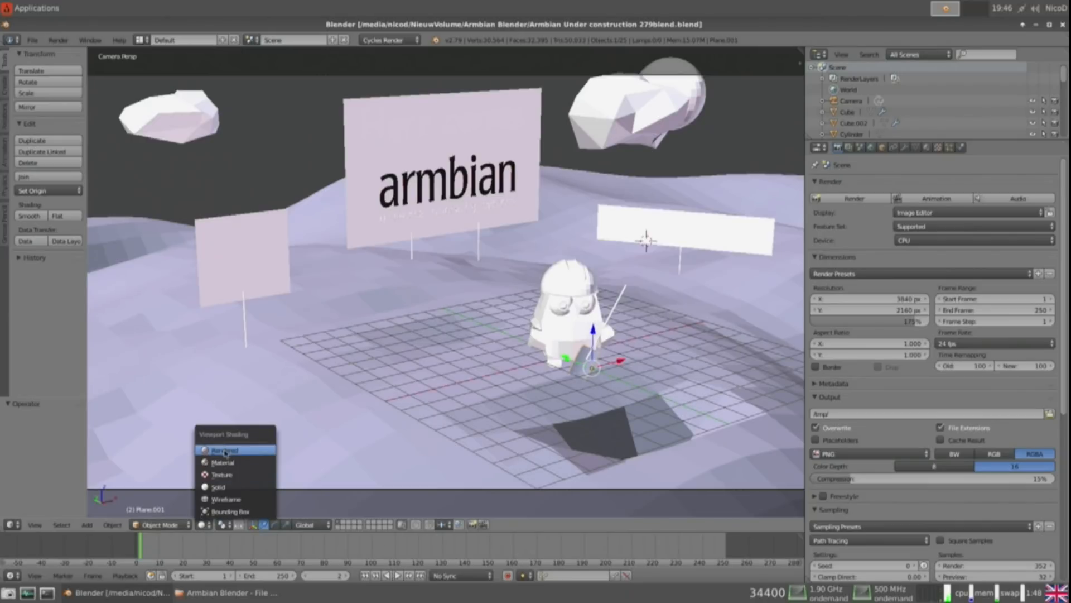
left_click(225, 450)
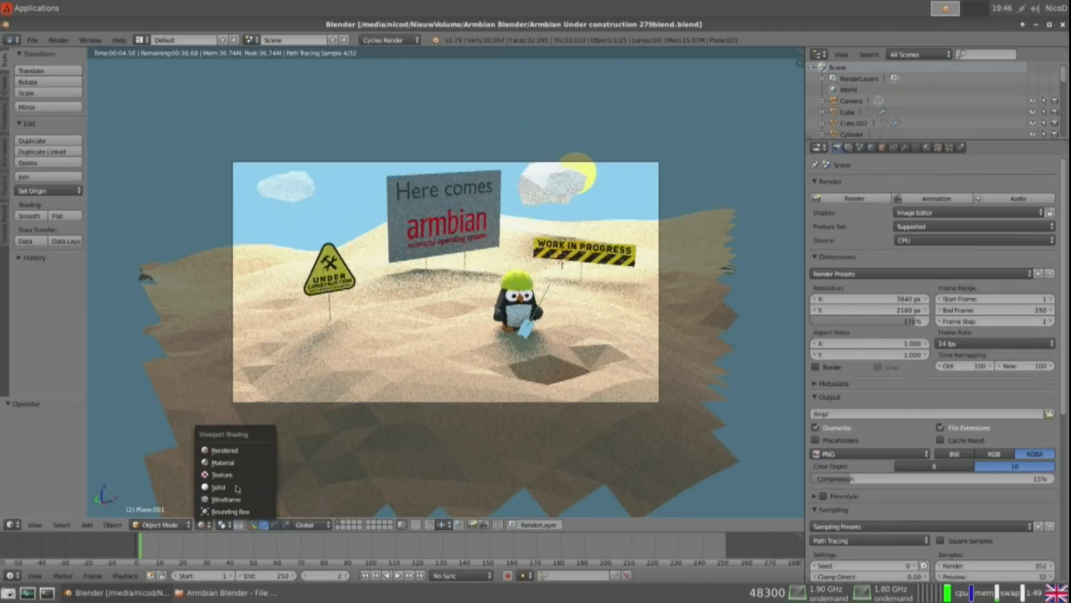
left_click(218, 487)
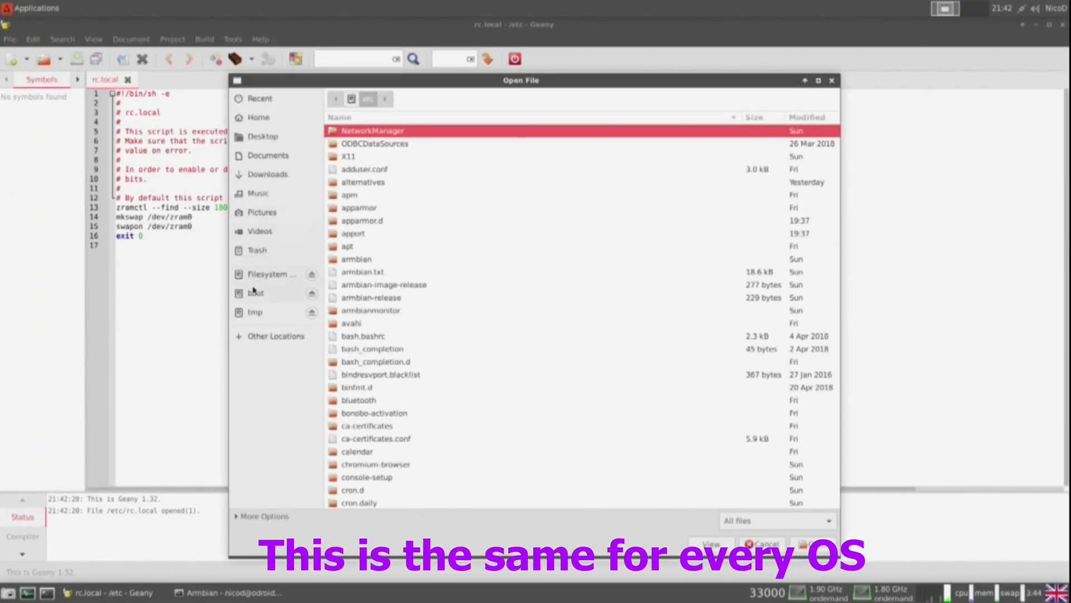
Open /boot/boot.ini in Geany and save the 1992 max_freq overclock lines.
left_click(257, 292)
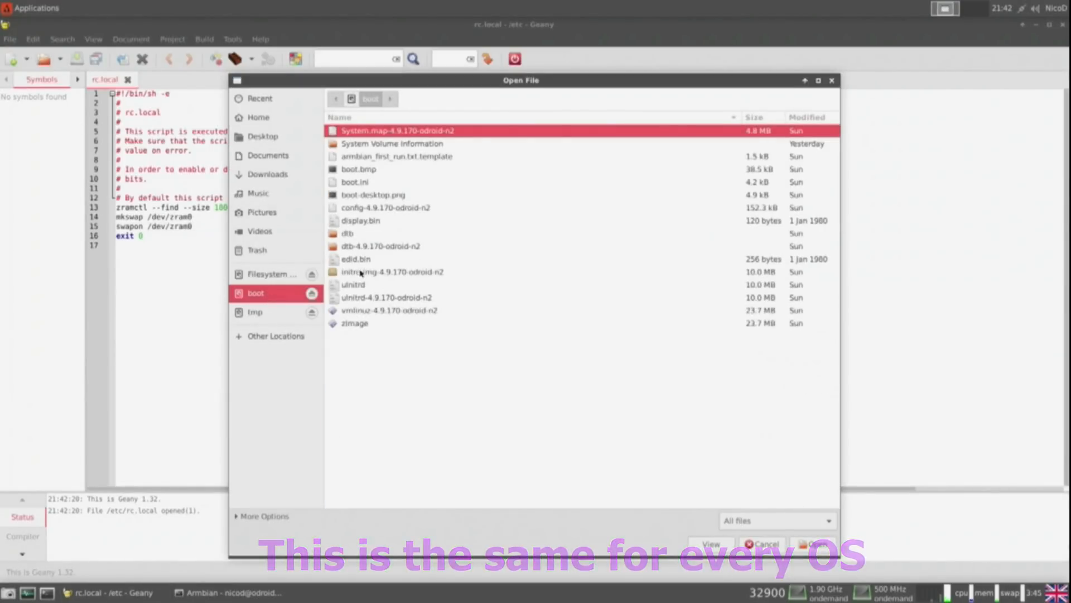
left_click(359, 182)
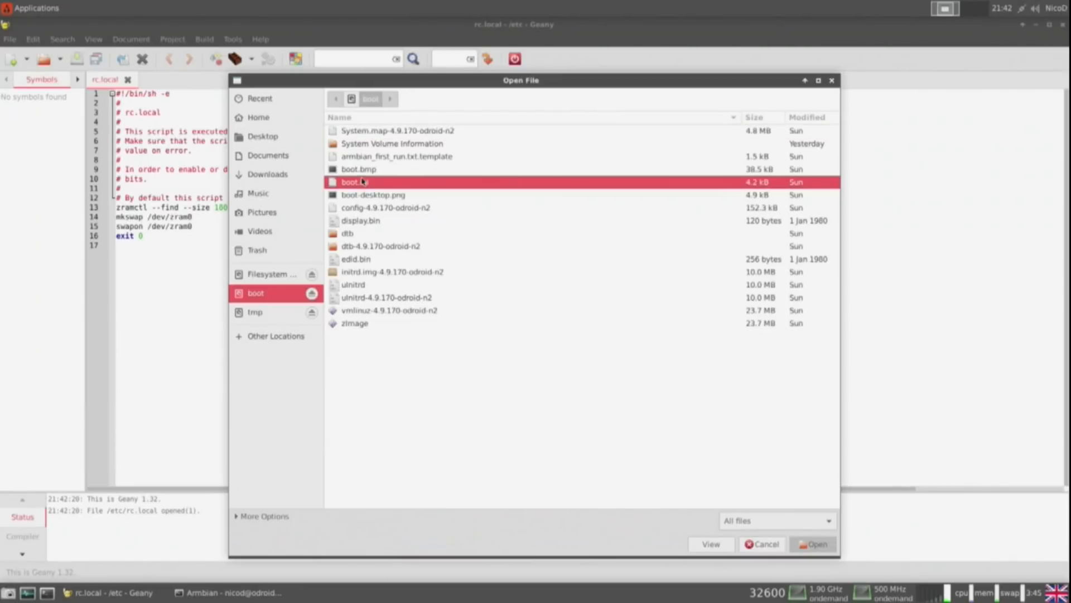
left_click(812, 544)
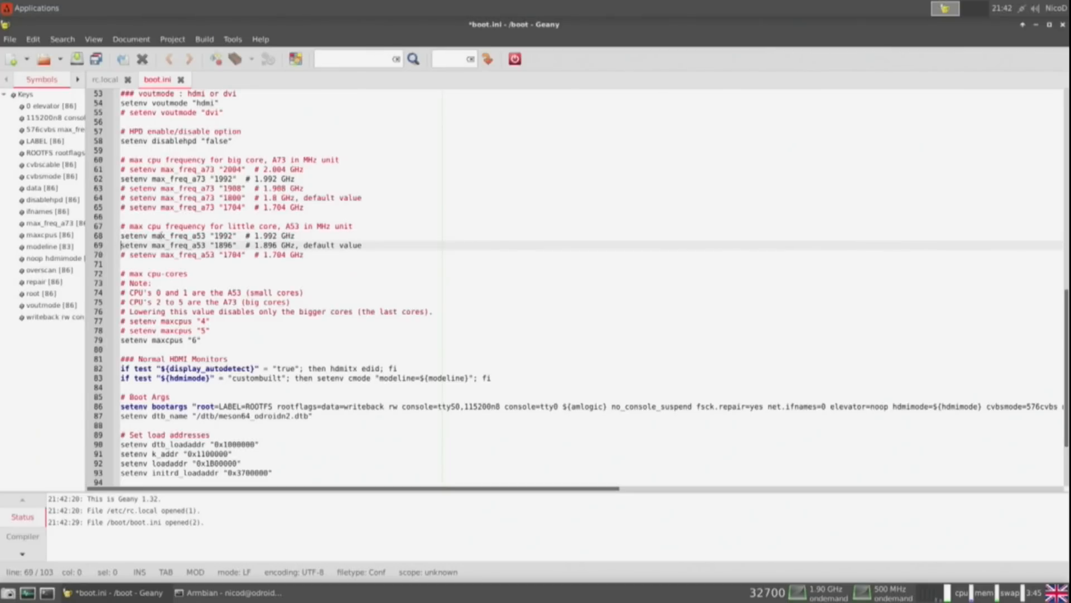
left_click(133, 245)
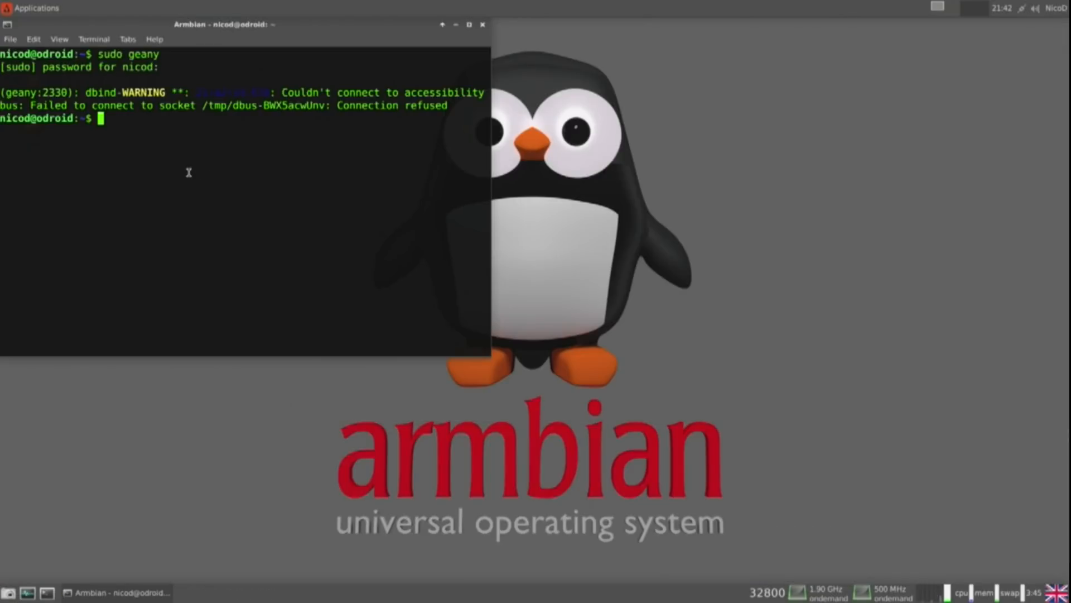
Run 'sudo reboot' in the terminal.
type("sudo reboot")
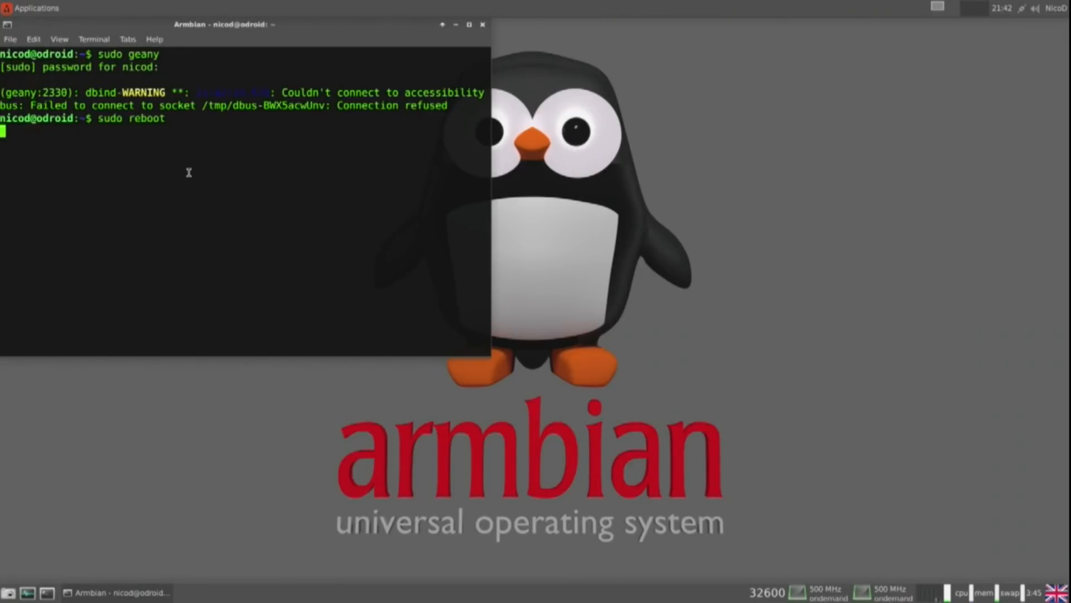
key("Return")
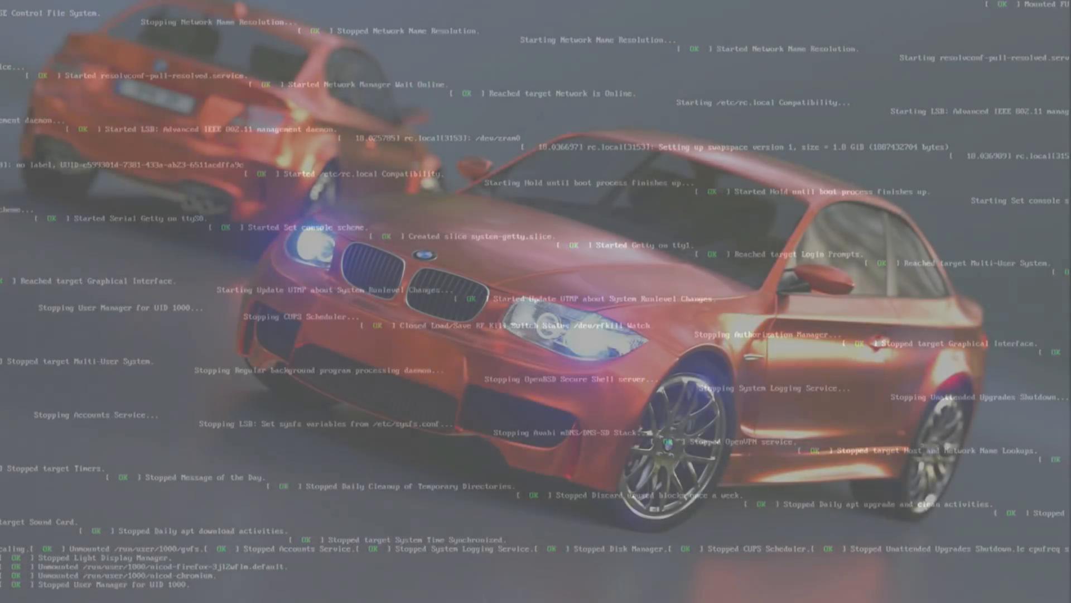